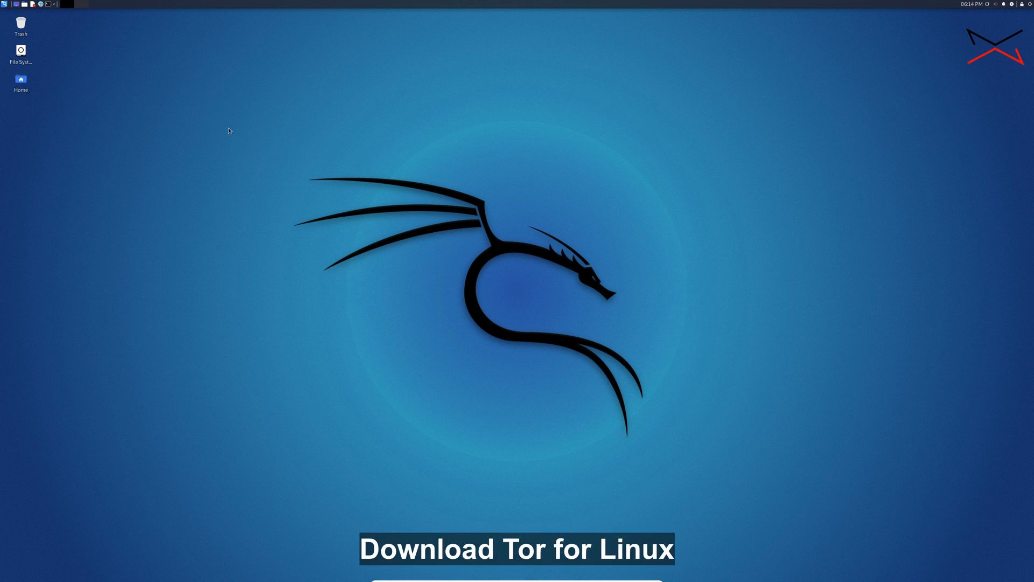
mouse_move(9, 25)
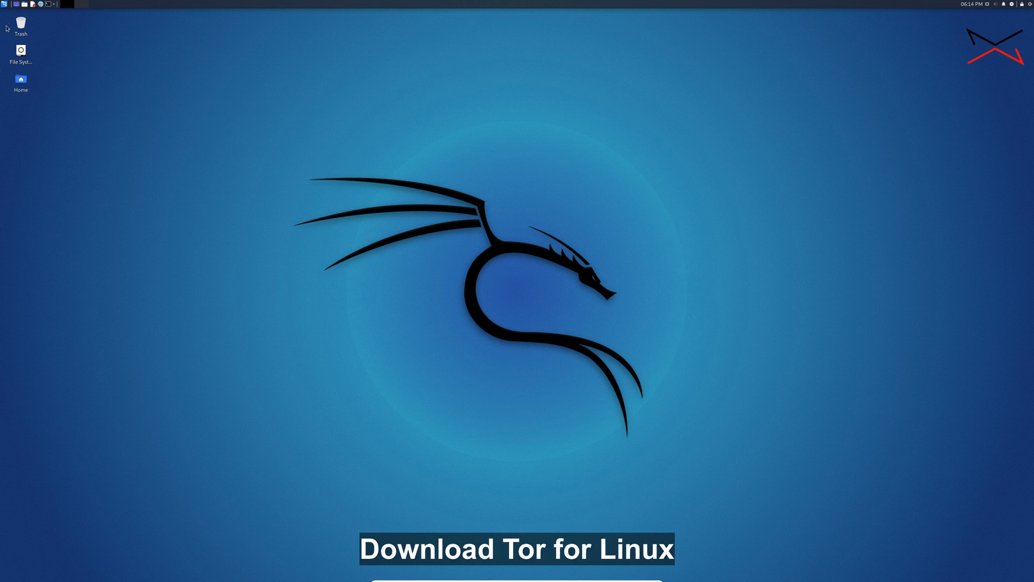
Launch Firefox ESR by searching 'fi' in the Whisker applications menu.
click(3, 4)
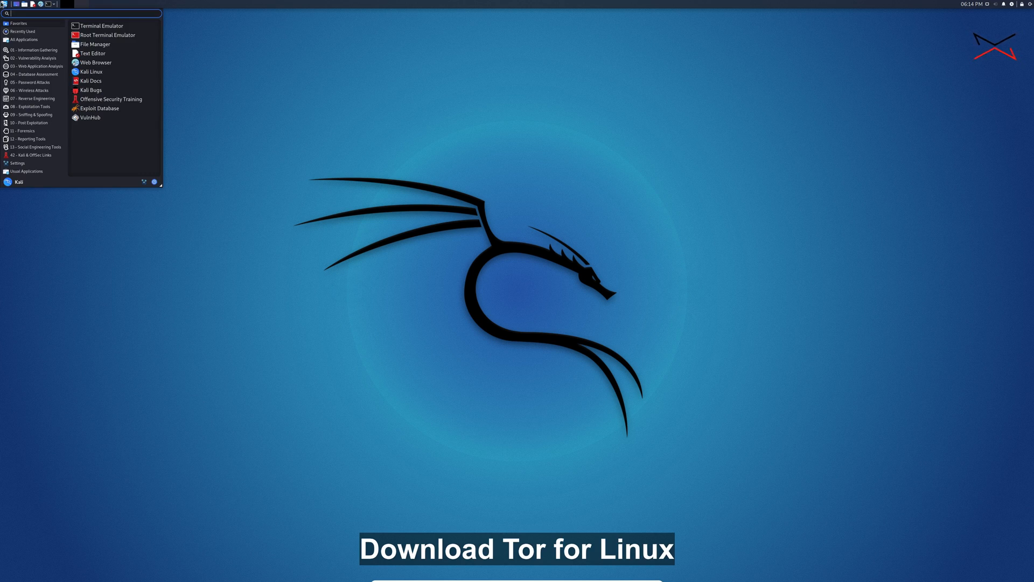
text(firef)
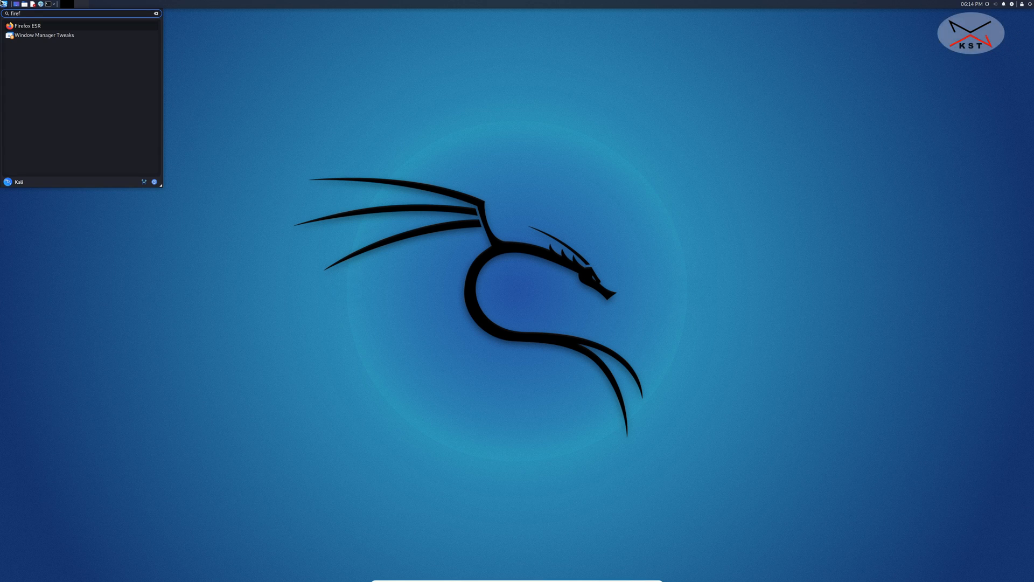
click(40, 25)
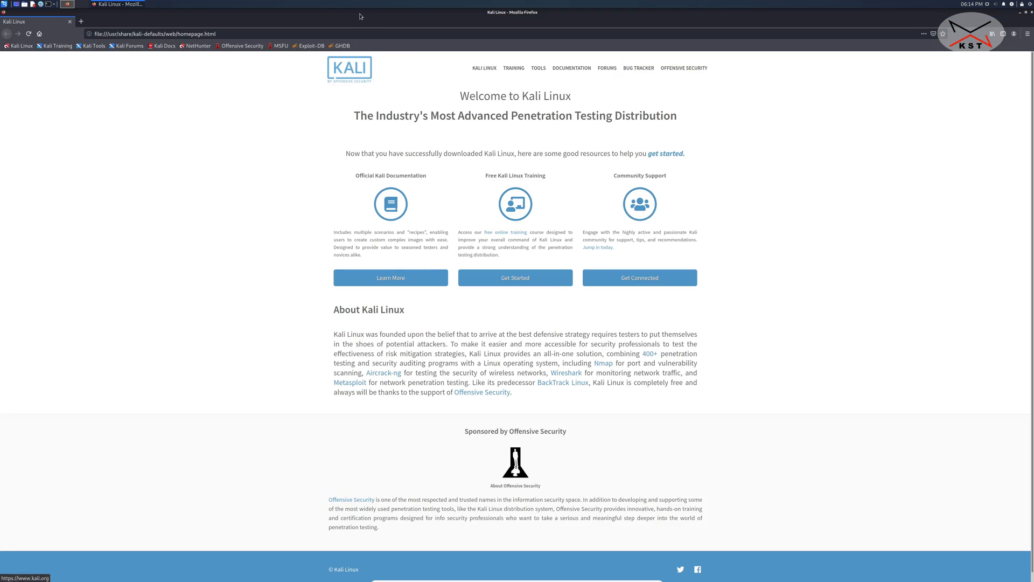
Load torproject.org and start the Tor Browser download for Linux.
click(165, 33)
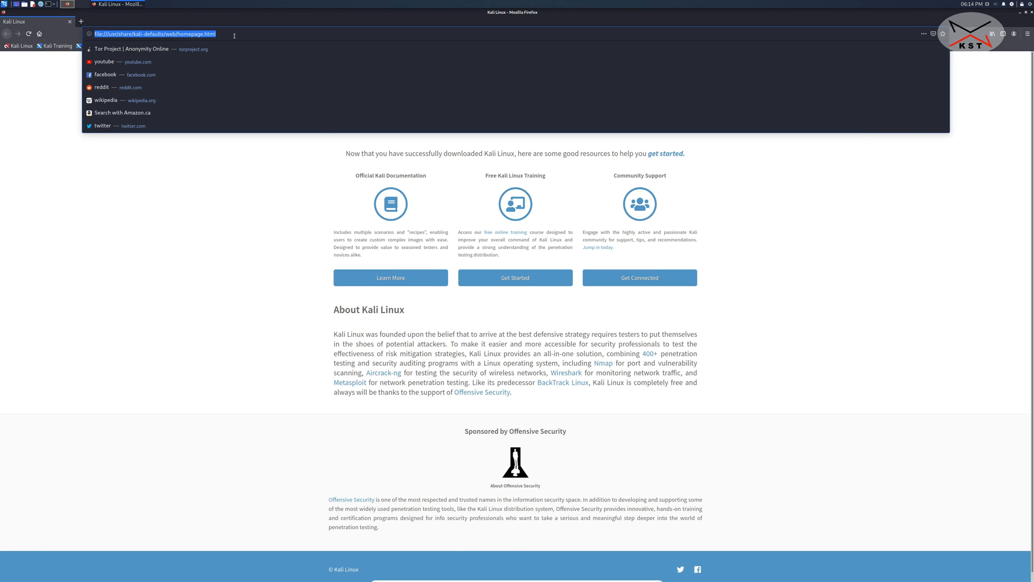
text(torproject.org)
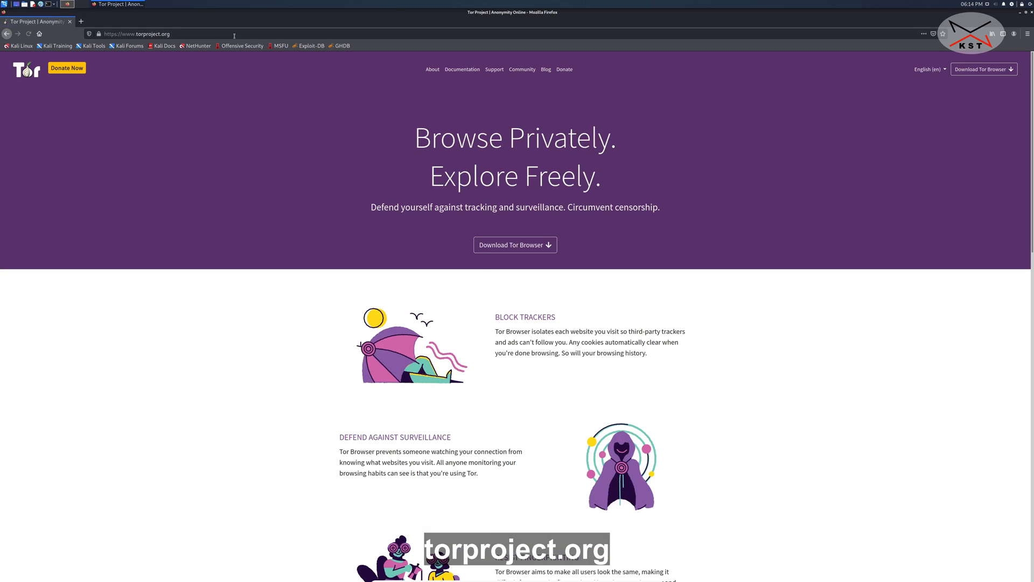
mouse_move(338, 316)
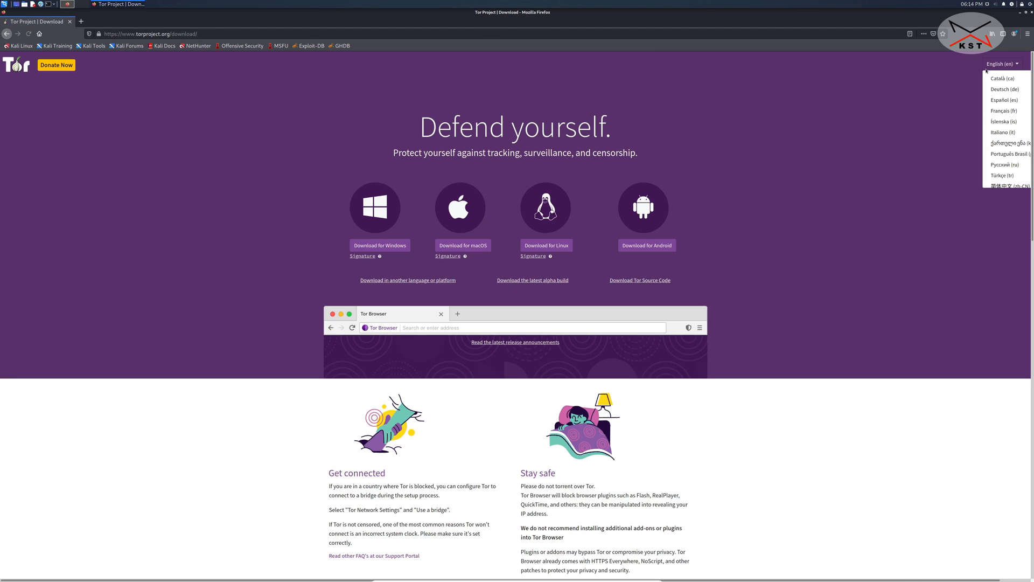
click(314, 215)
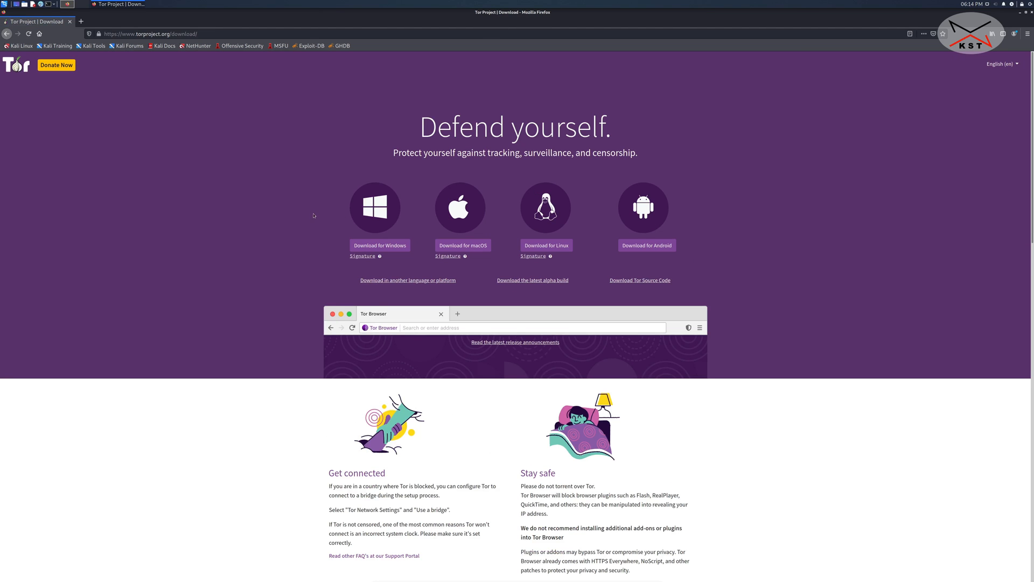
mouse_move(794, 212)
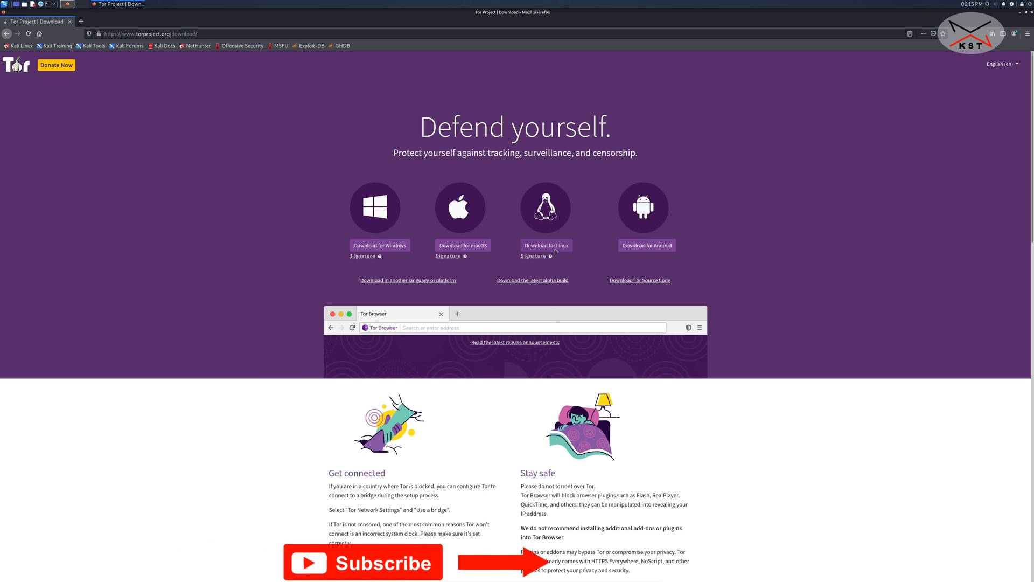
click(85, 22)
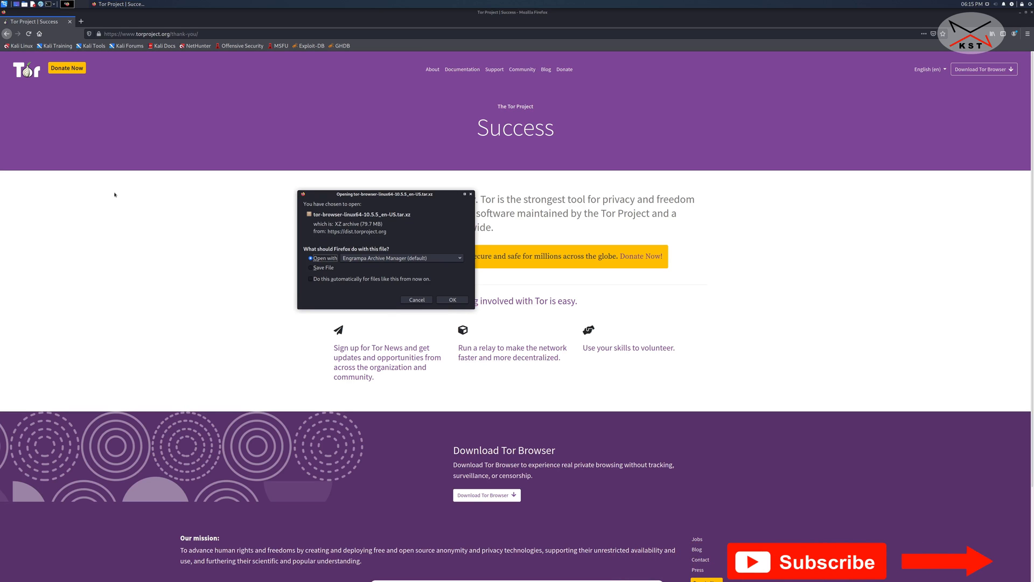
Save the Tor Browser Linux archive and open its Downloads folder.
click(311, 267)
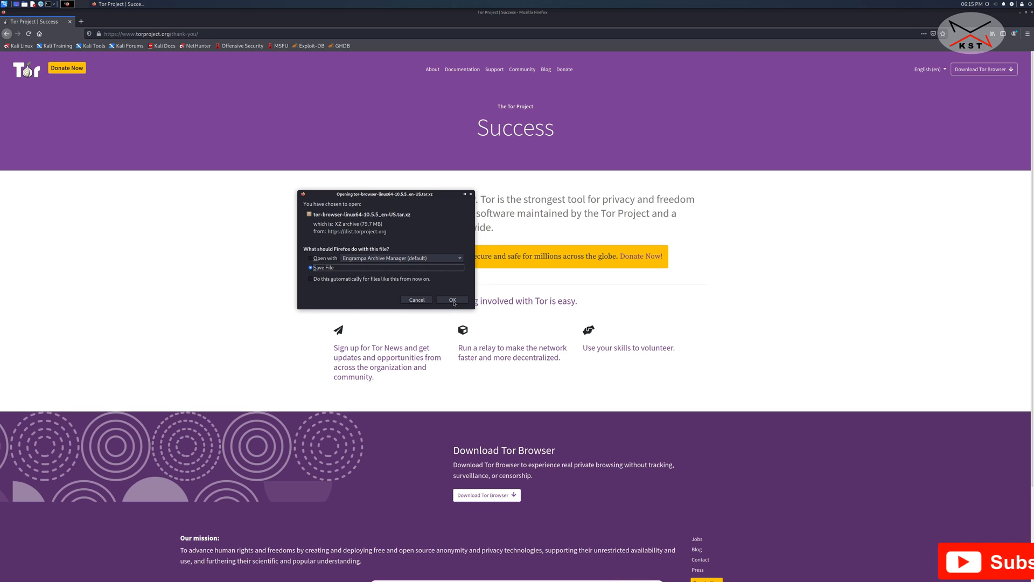
click(452, 299)
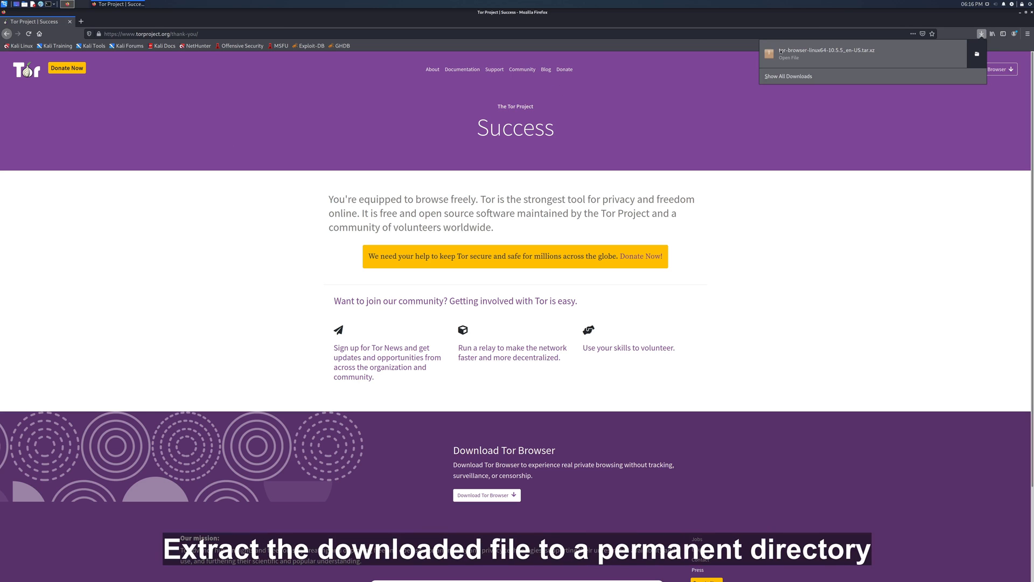
mouse_move(906, 54)
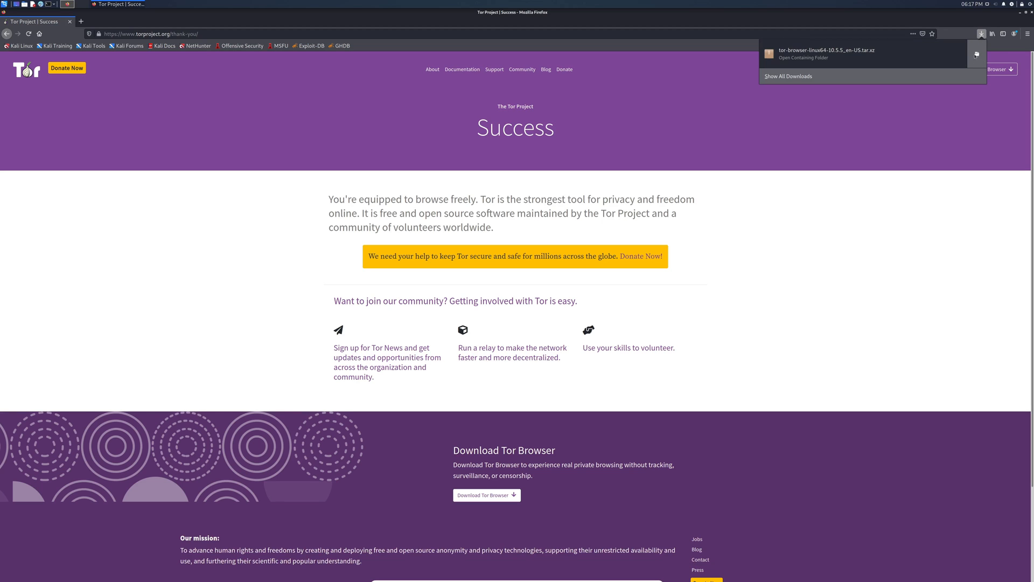
click(811, 58)
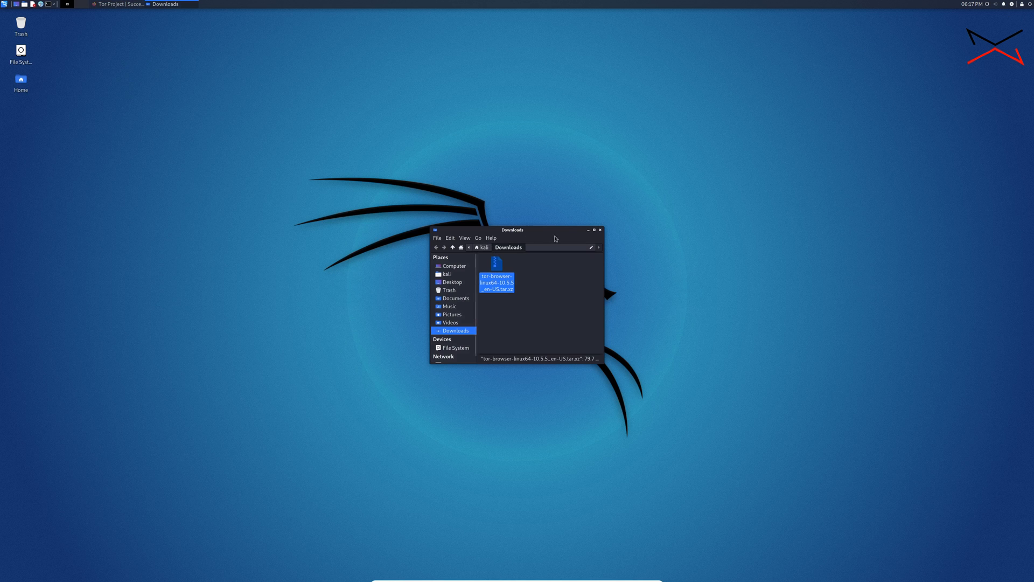
Choose Extract To... on the tor-browser .tar.xz archive in Downloads.
drag(513, 230, 493, 203)
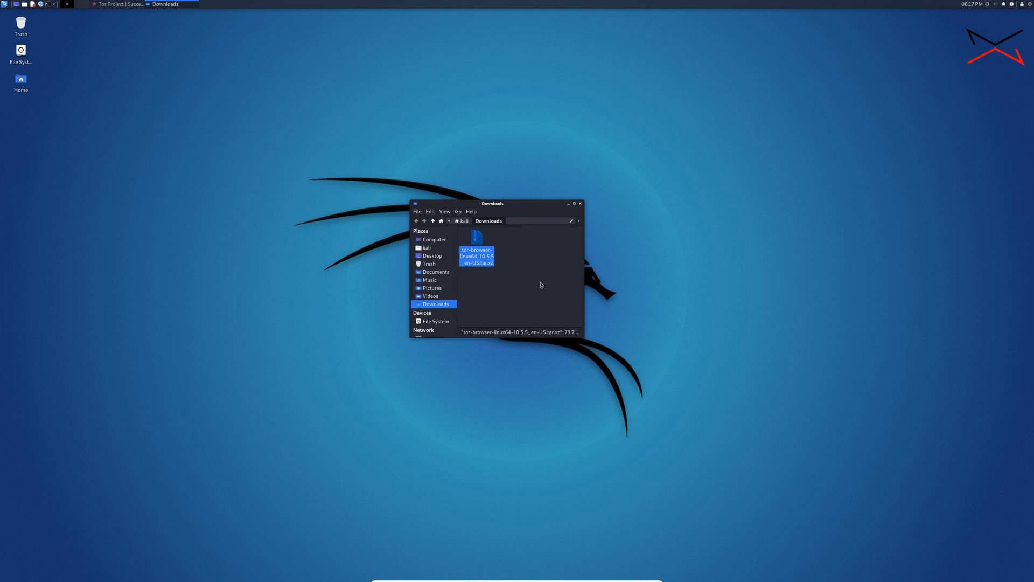
mouse_move(515, 274)
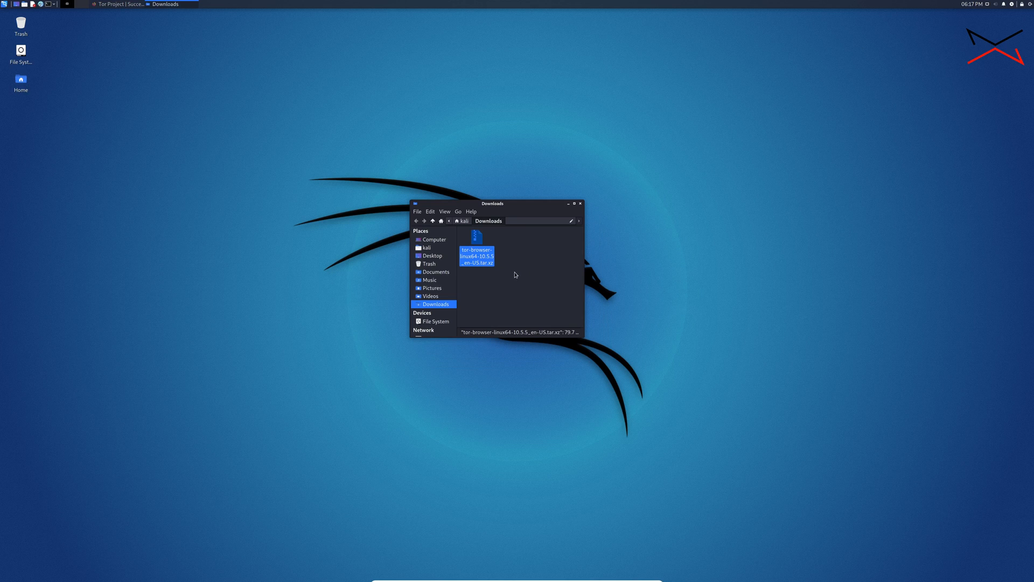
right_click(476, 257)
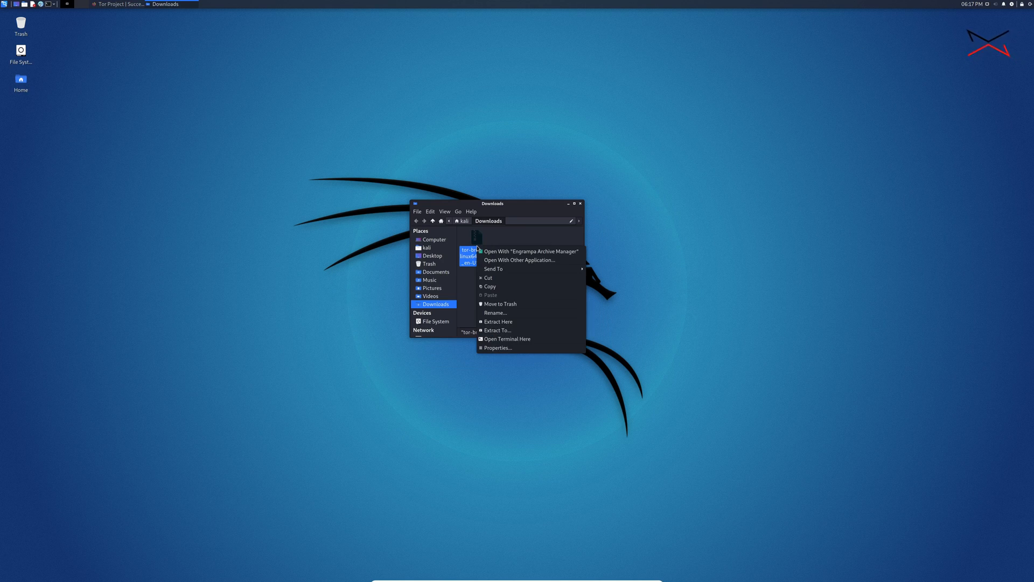
mouse_move(498, 331)
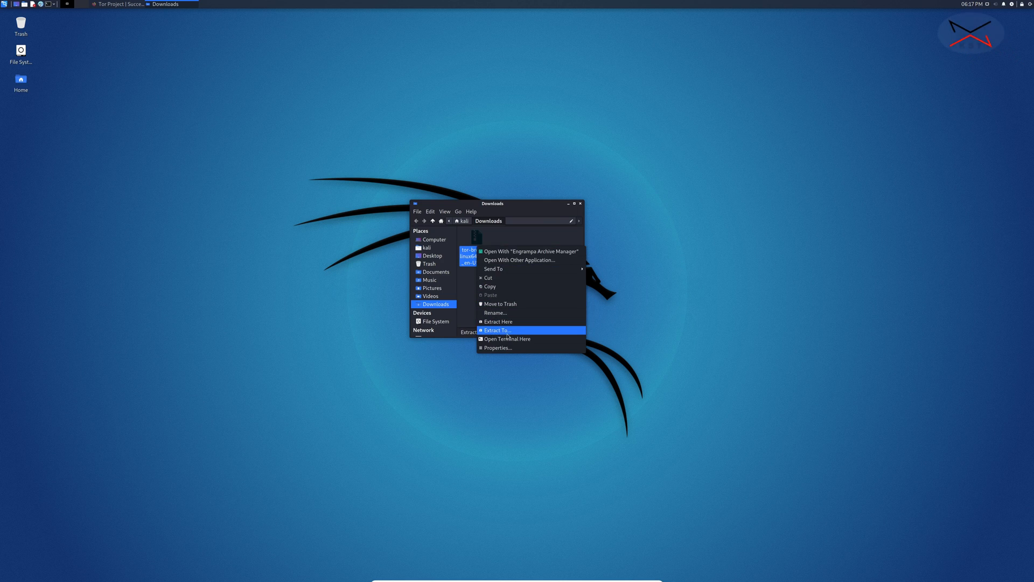
click(497, 330)
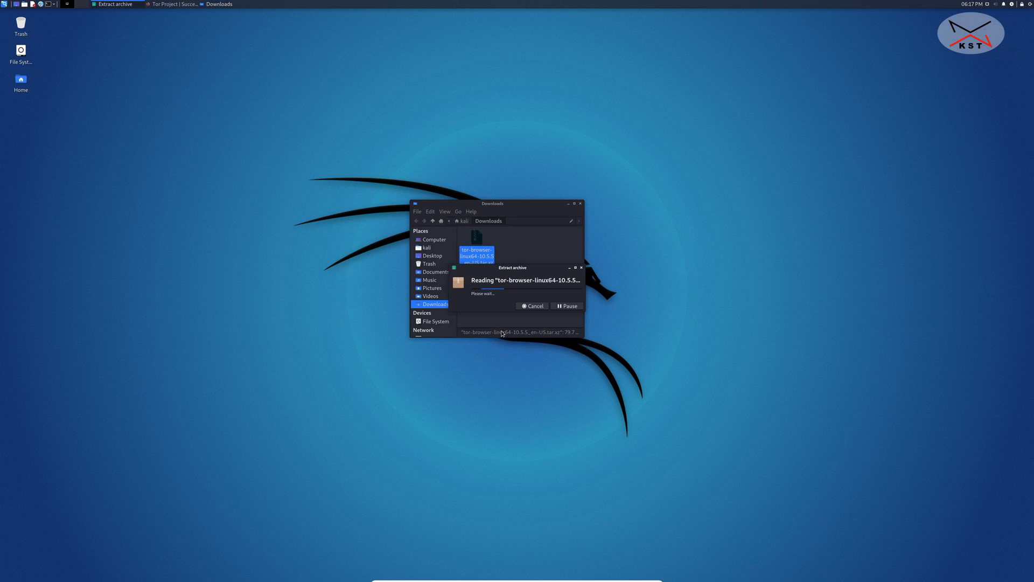
mouse_move(601, 366)
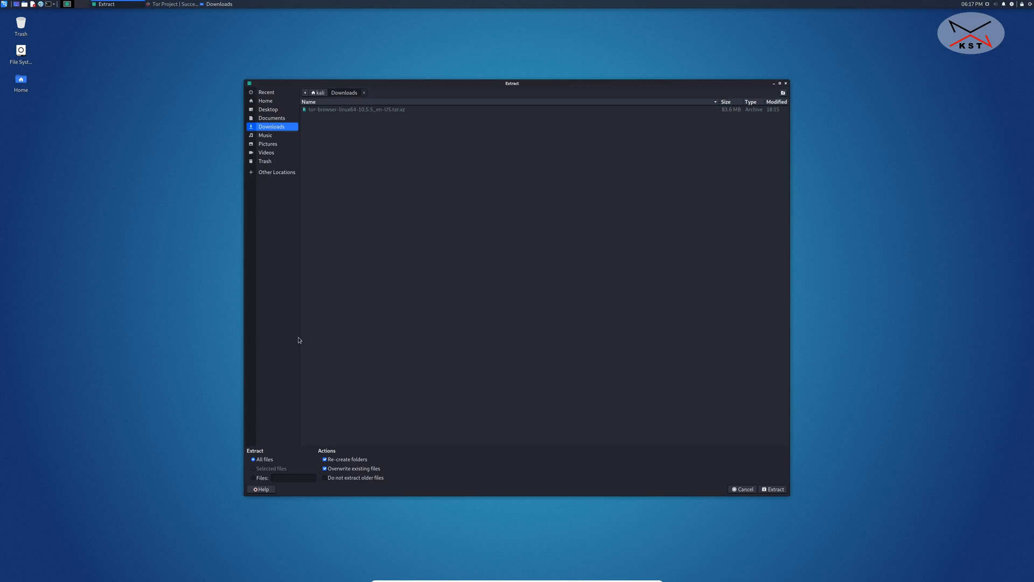
mouse_move(406, 187)
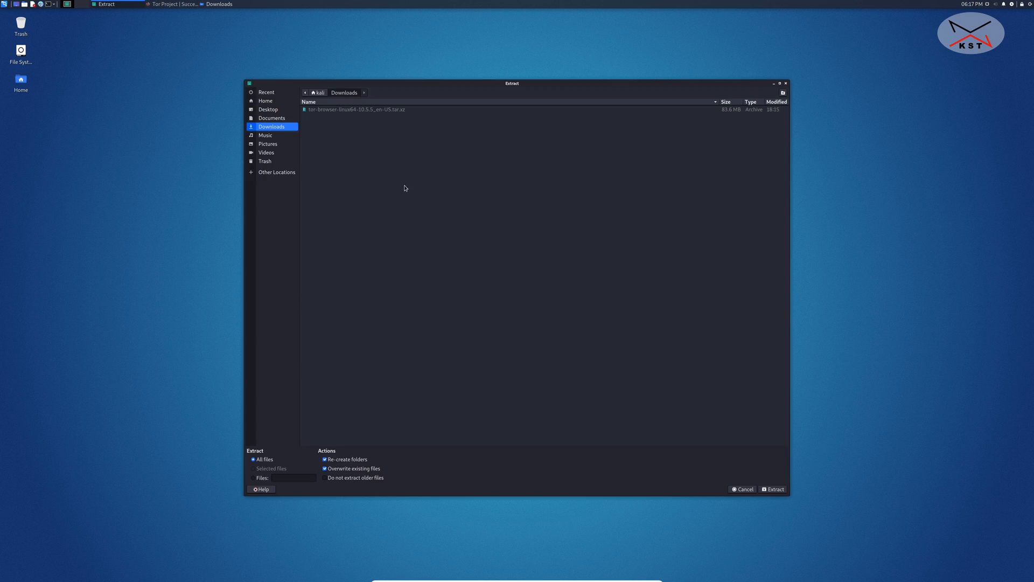
mouse_move(336, 130)
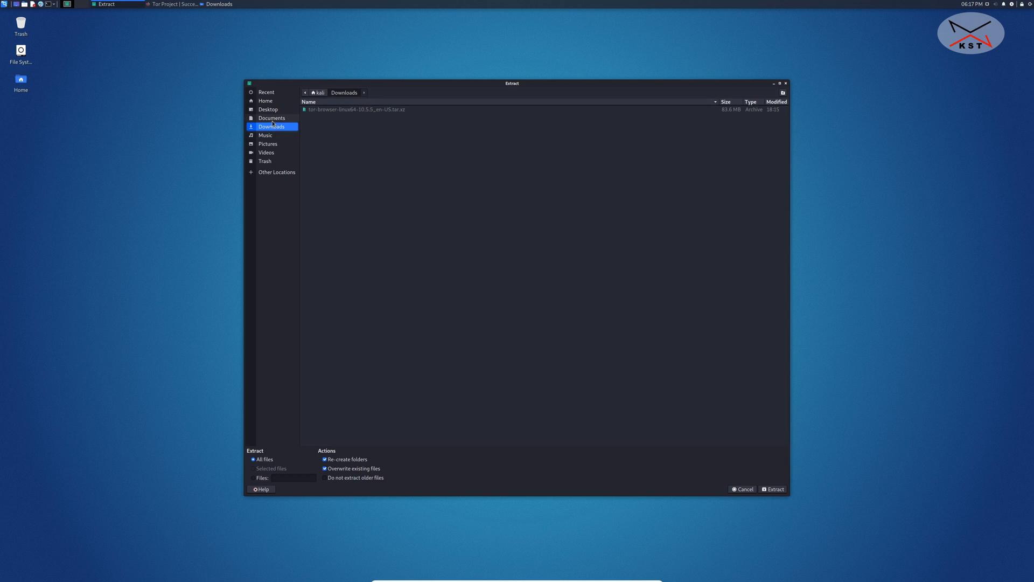
Extract the Tor Browser archive into the Documents folder.
click(271, 118)
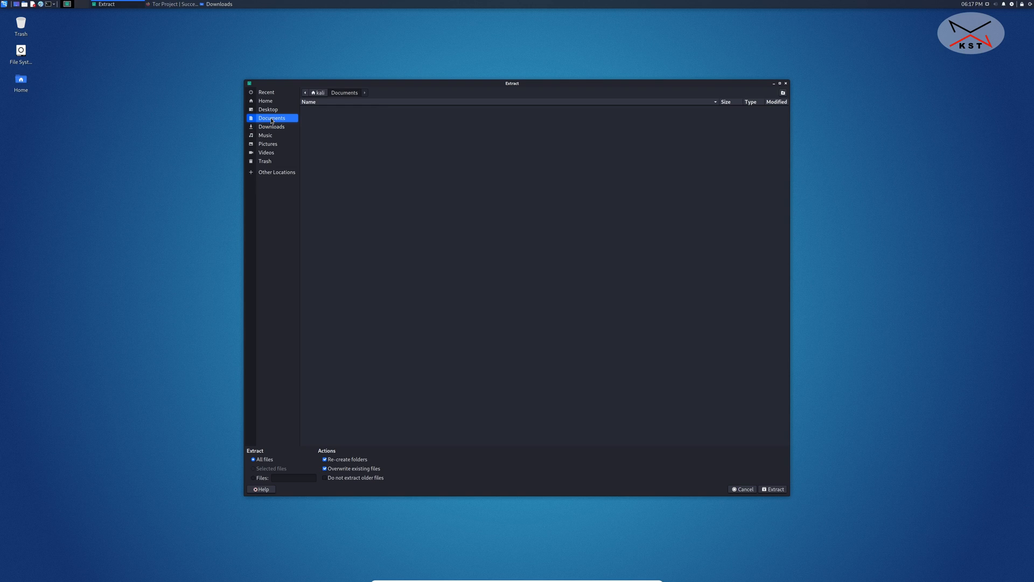
mouse_move(632, 125)
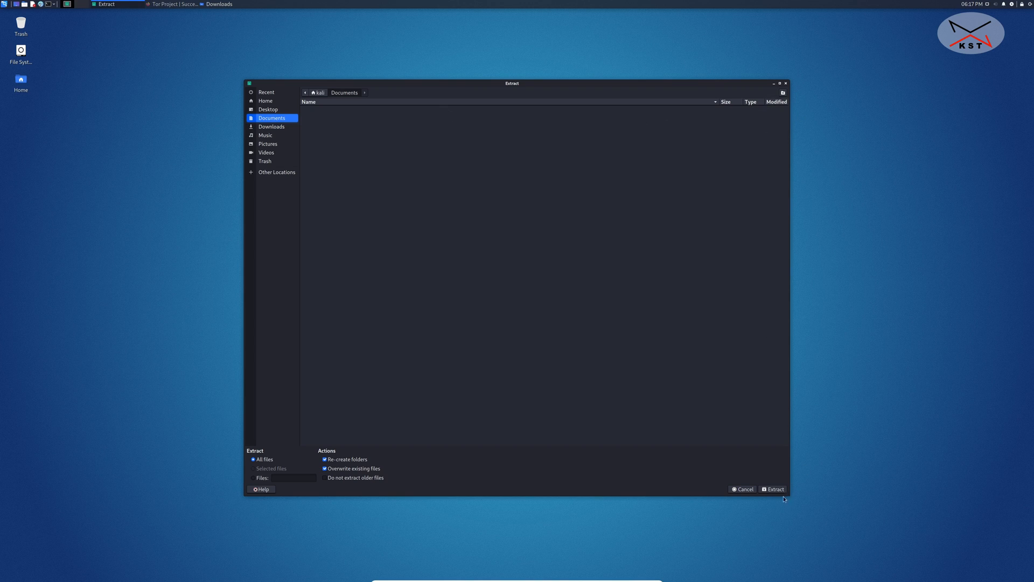
click(775, 489)
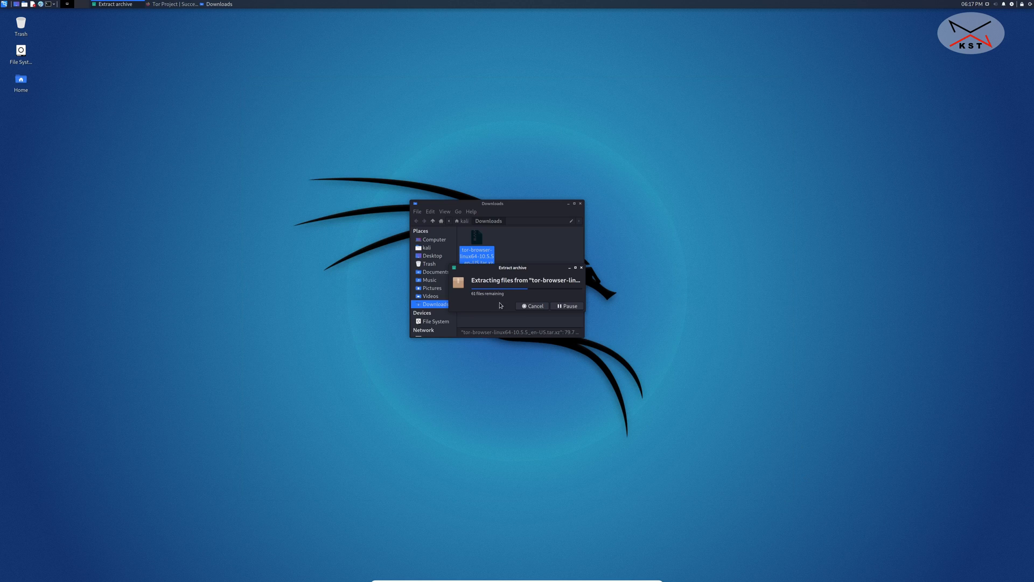
mouse_move(672, 310)
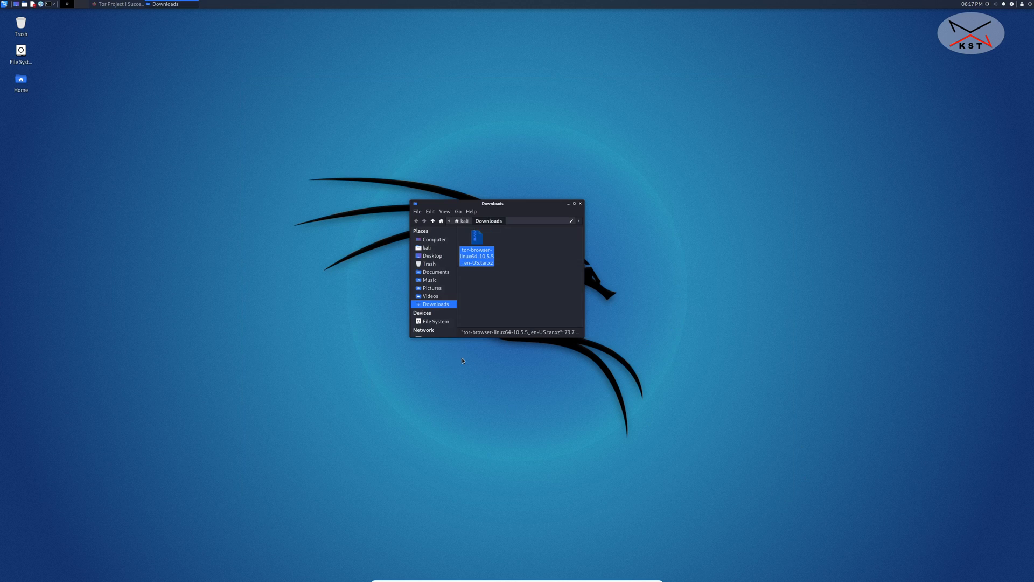
Check for the tor-browser_en-US folder in Documents, then close Thunar.
click(436, 271)
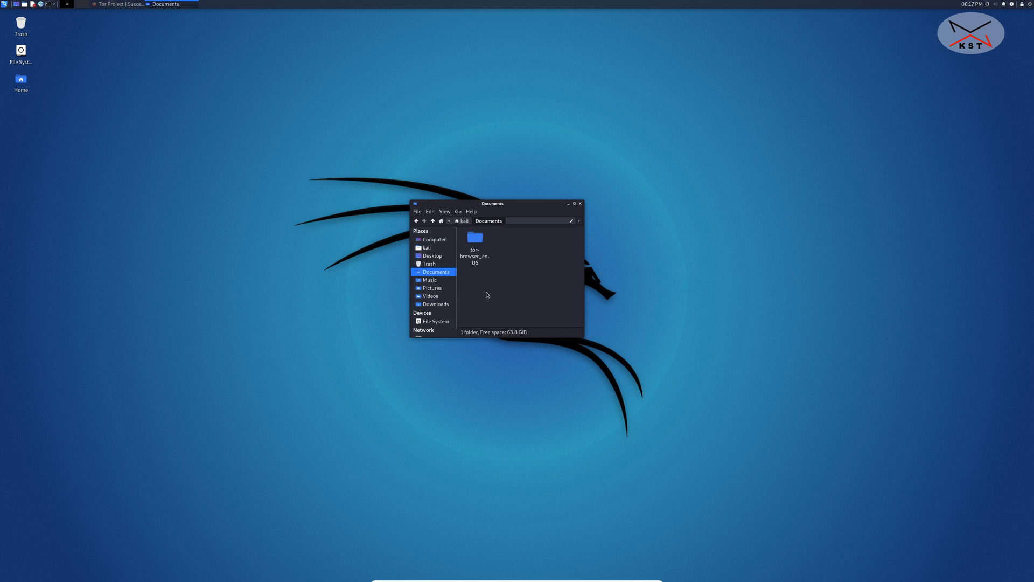
mouse_move(474, 270)
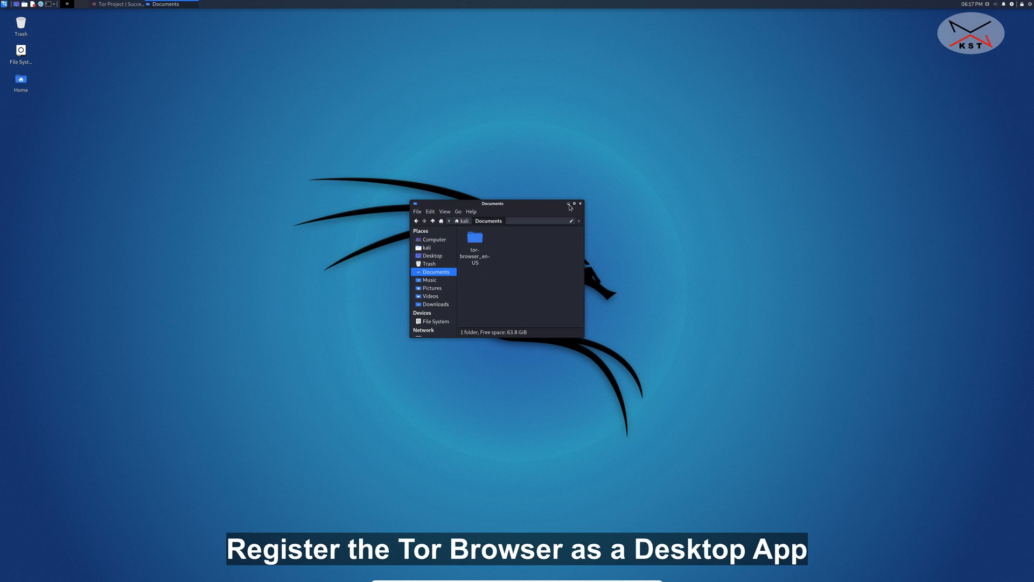
click(568, 204)
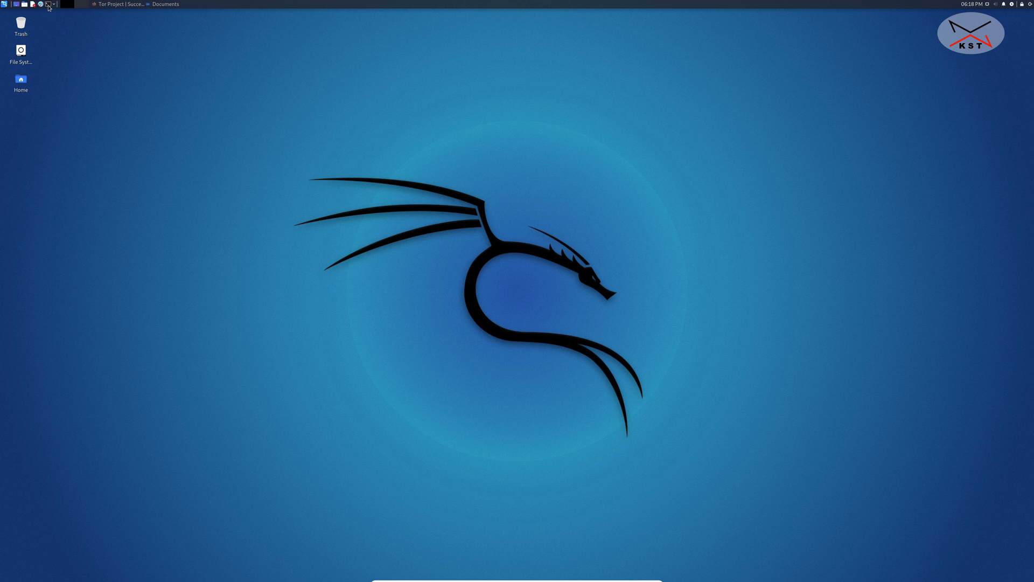
In a new terminal, change into Documents/tor-browser_en-US and list its contents.
click(42, 4)
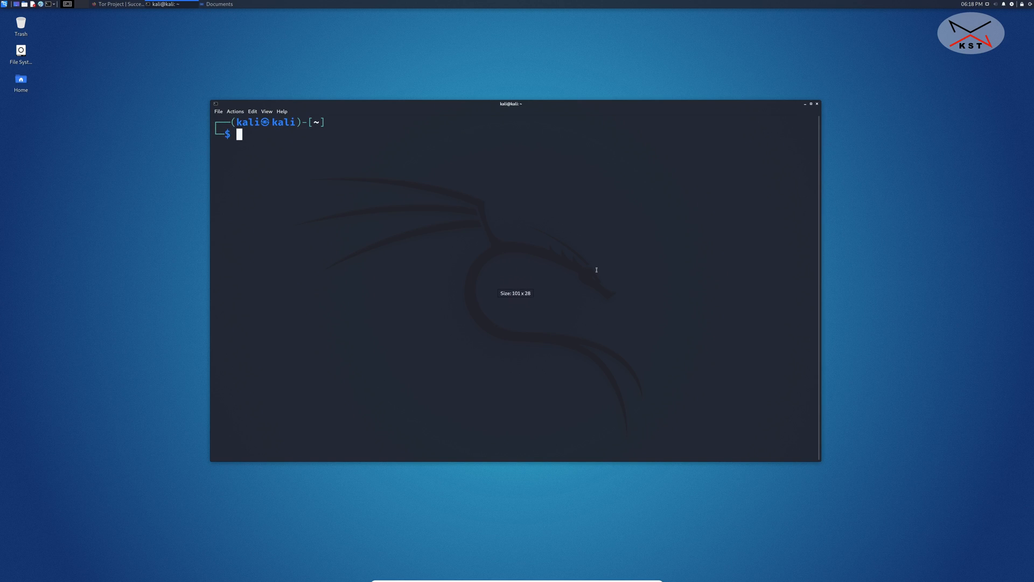
mouse_move(415, 182)
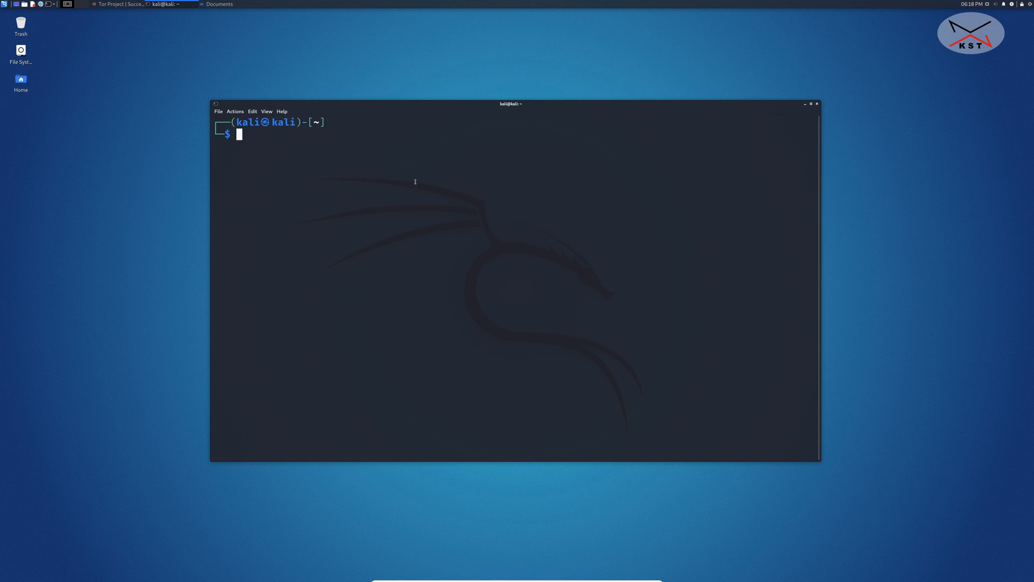
mouse_move(423, 205)
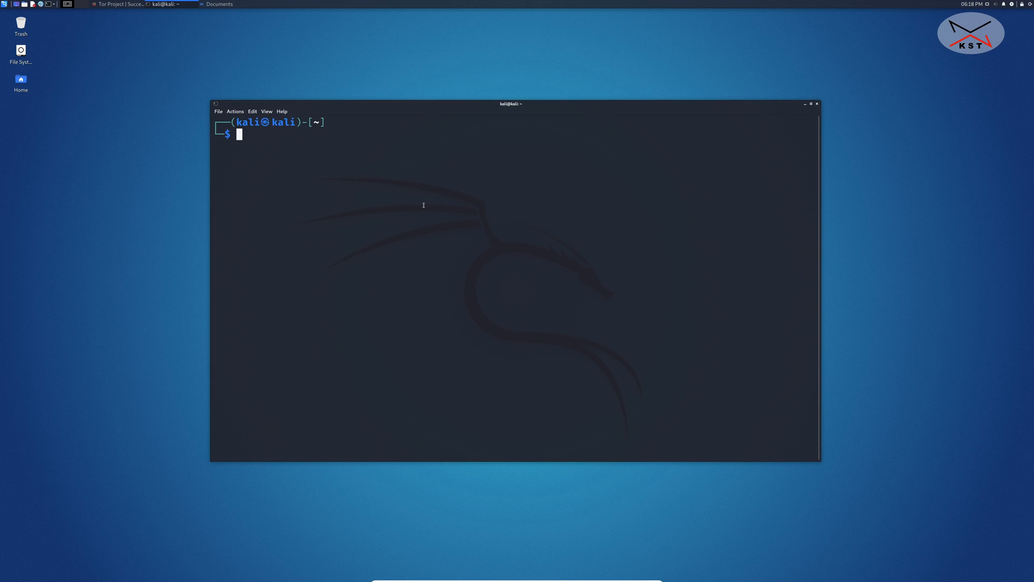
text(cd Downloads)
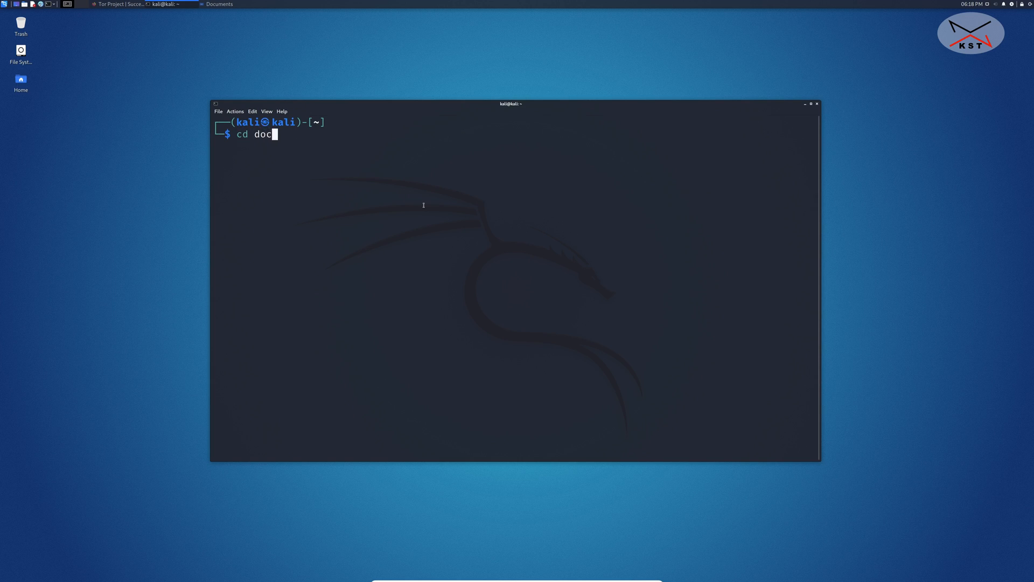
key(Enter)
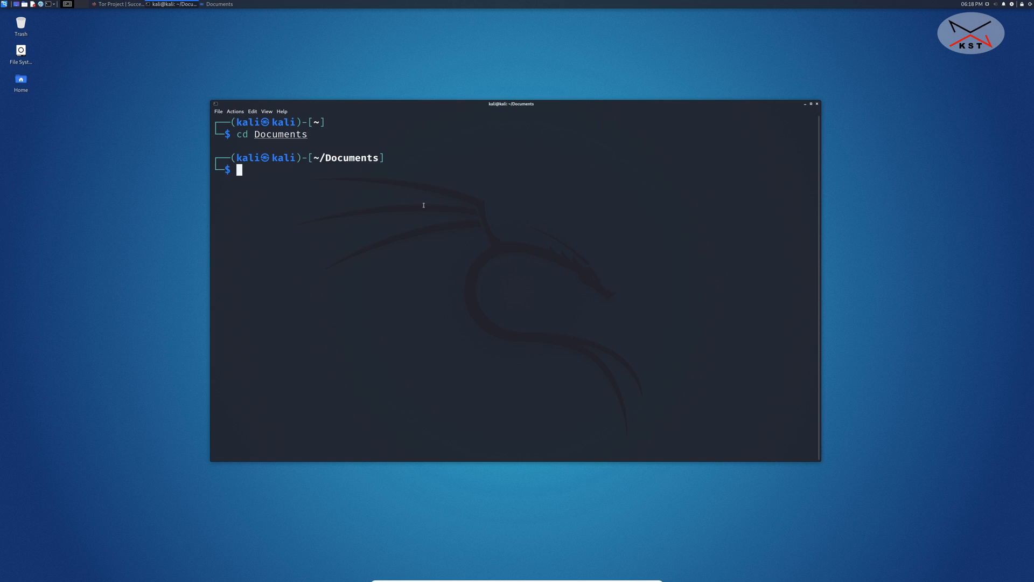
text(ls)
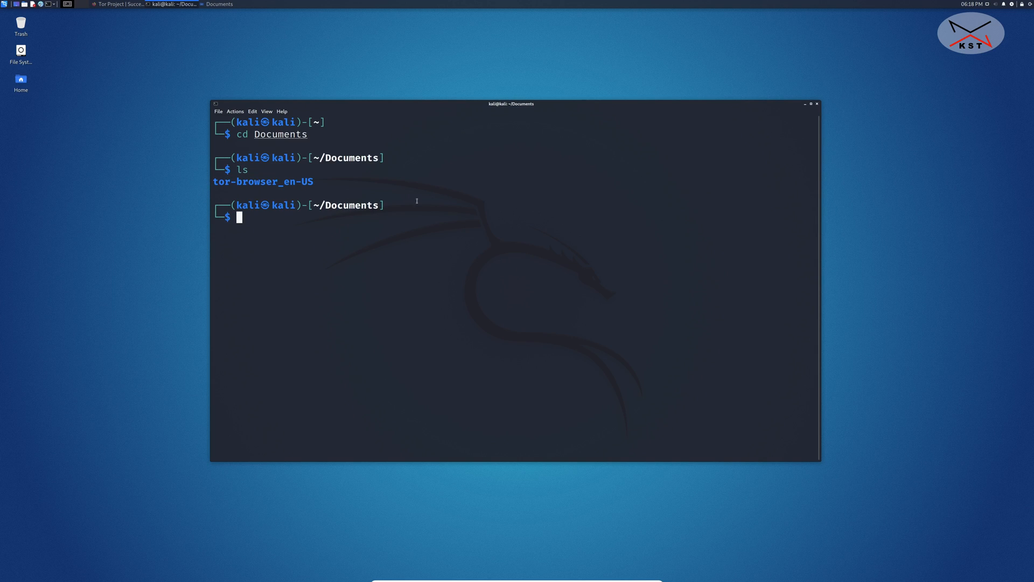
mouse_move(615, 258)
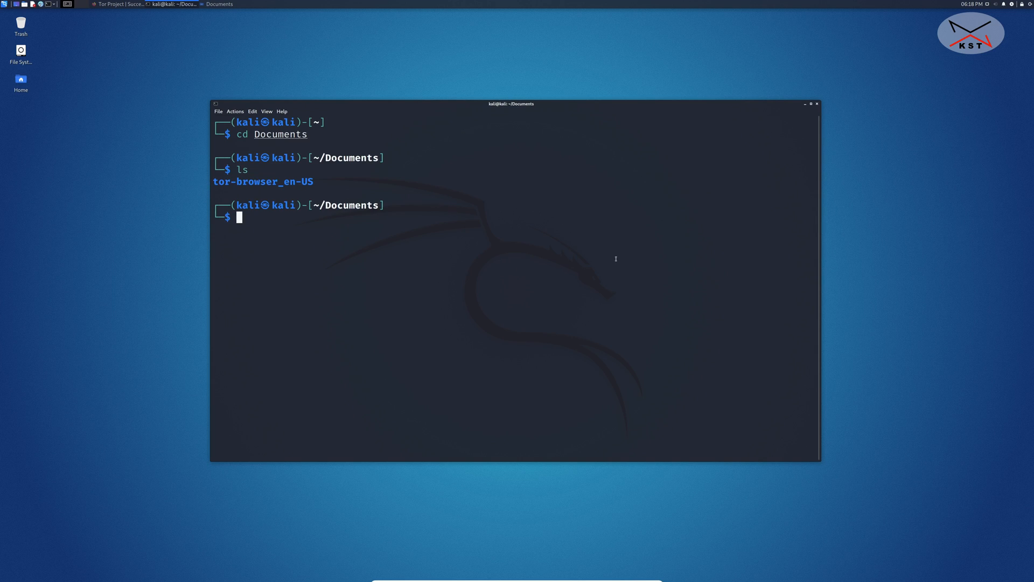
text(cd Documents)
text(cd tor)
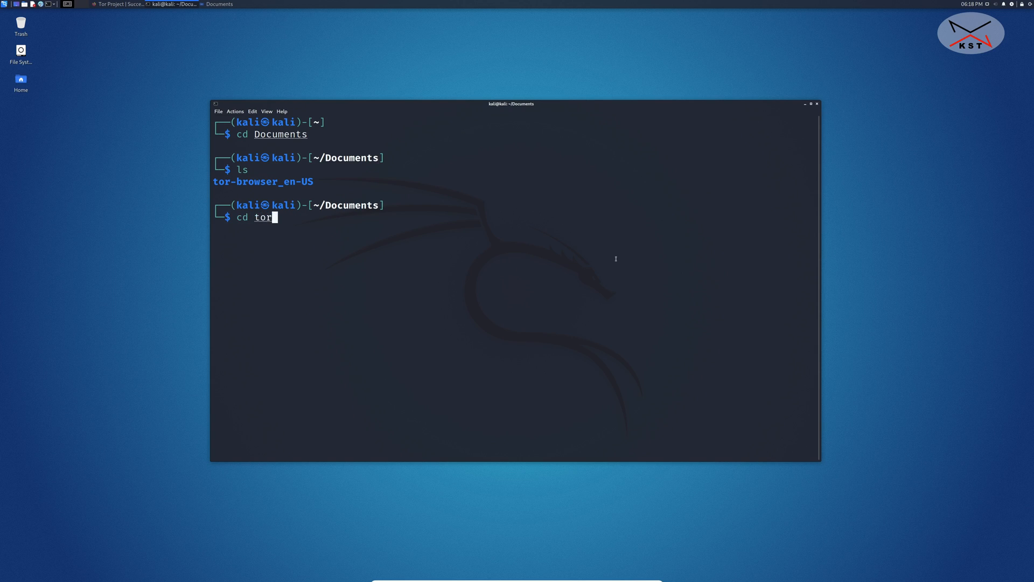
key(Tab)
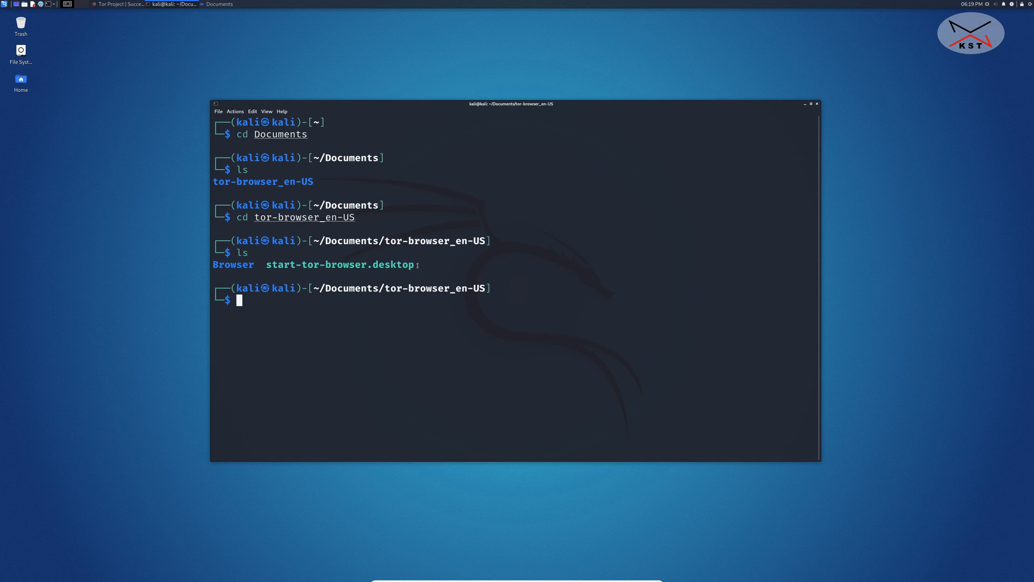
mouse_move(722, 285)
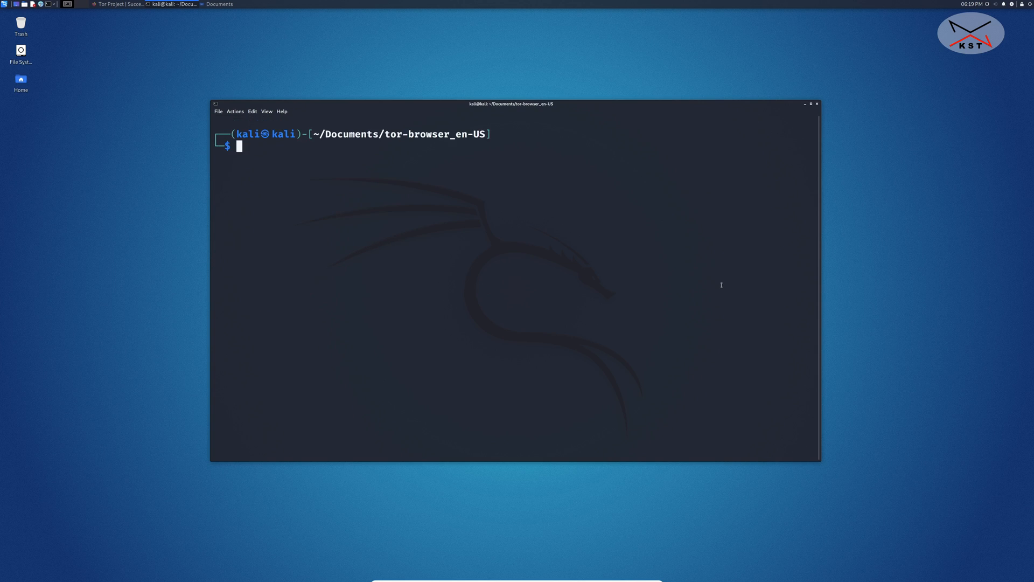
mouse_move(228, 361)
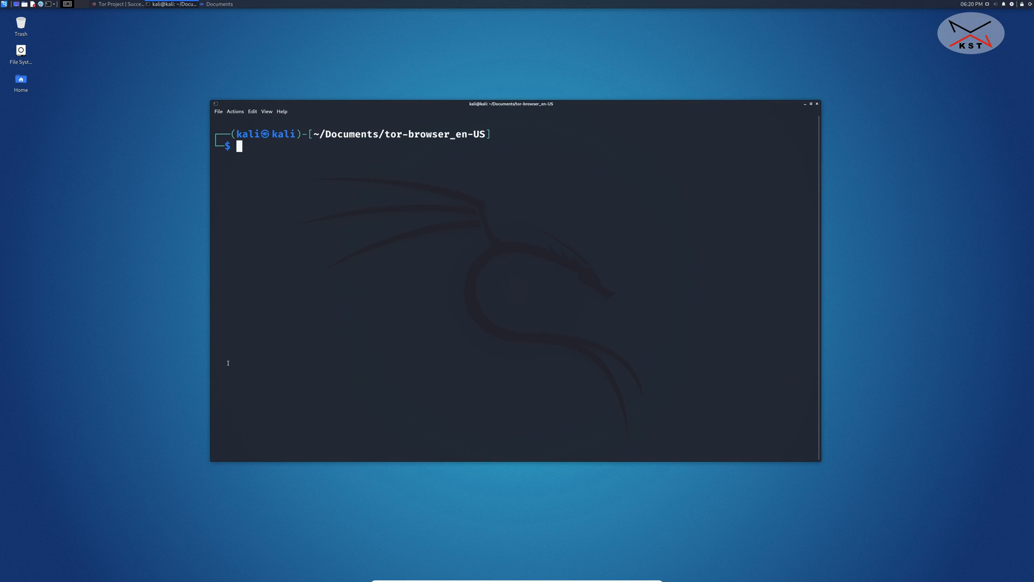
Run ./start-tor-browser.desktop --register-app in the tor-browser_en-US folder.
text(./)
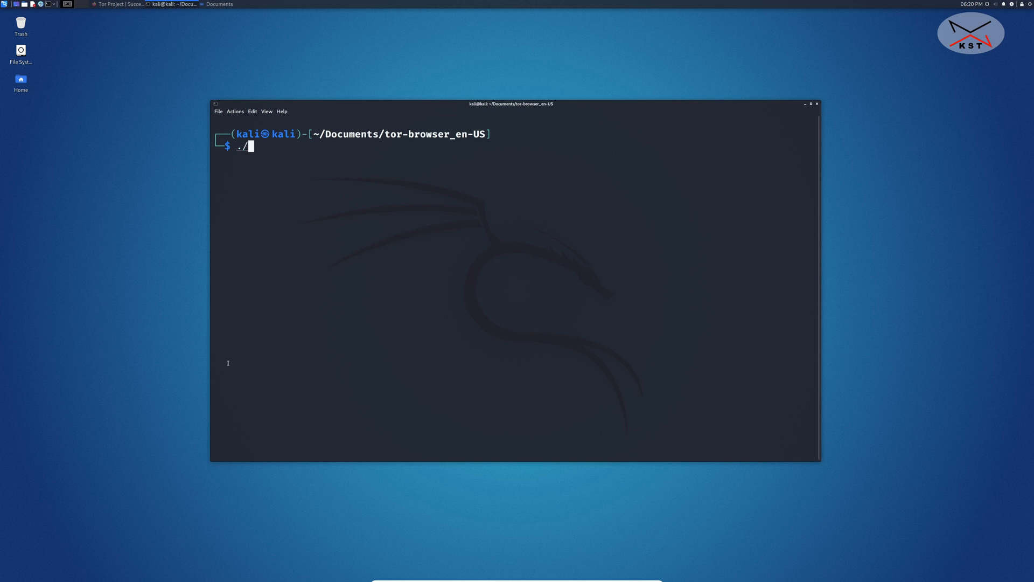
text(start-tor-browser.desktop)
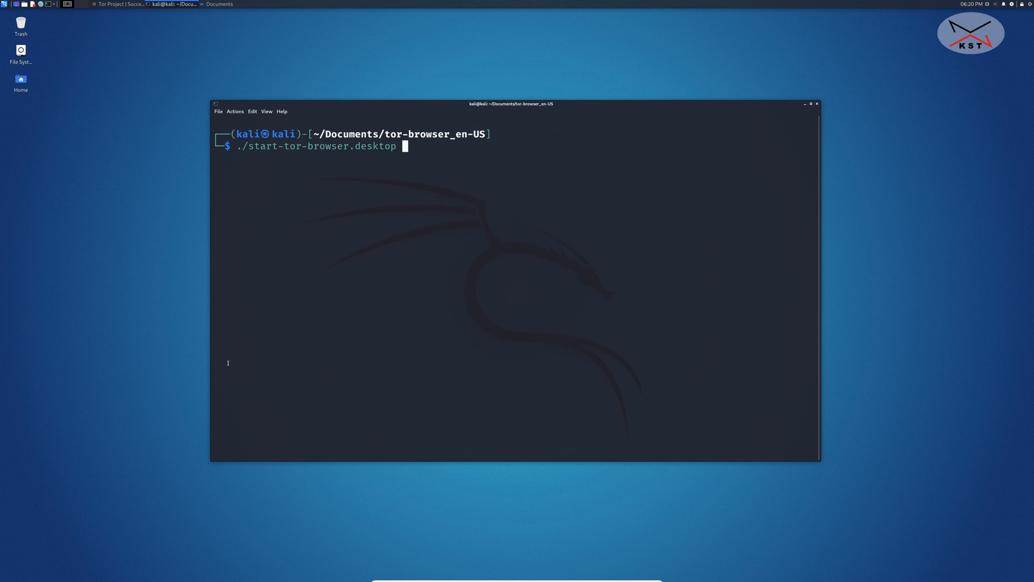
text(--regis)
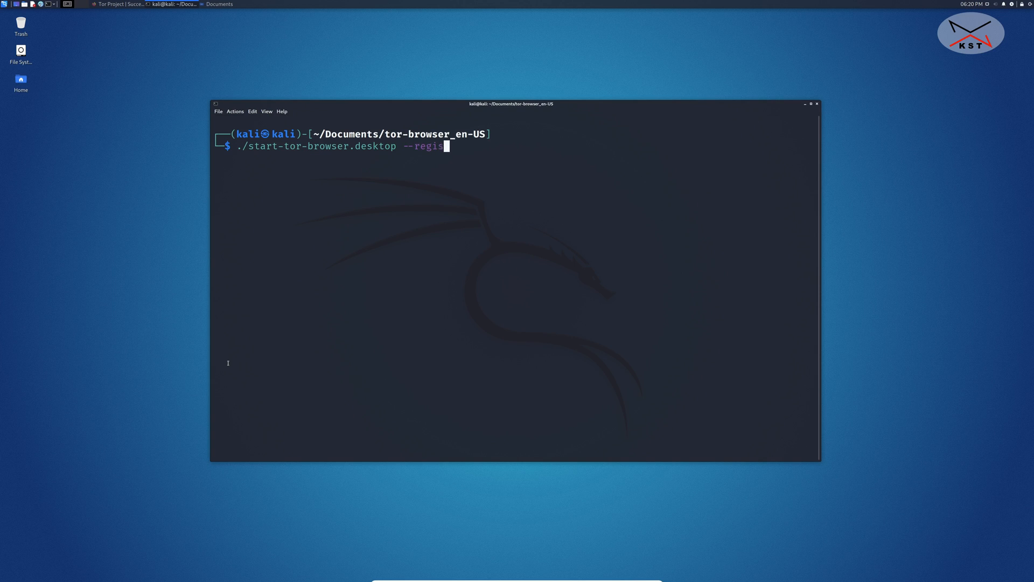
text(ter-app)
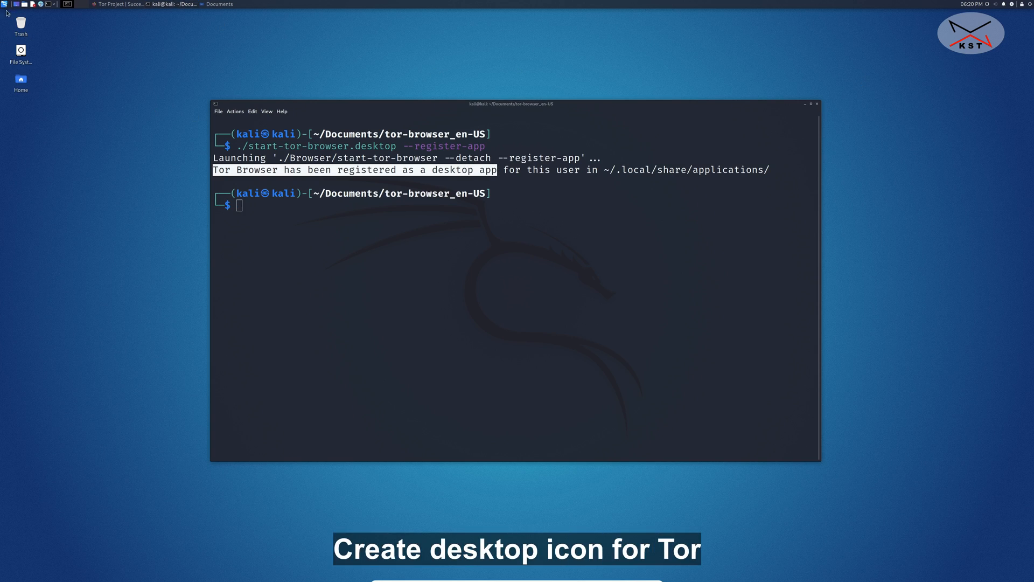
mouse_move(806, 108)
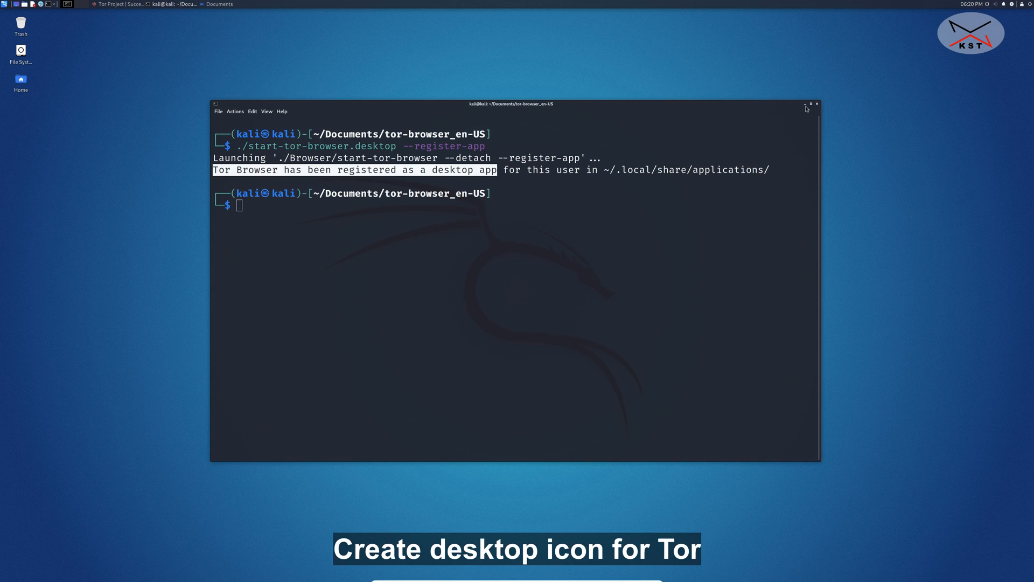
Close the terminal and add the Tor Browser menu entry to the desktop.
click(803, 103)
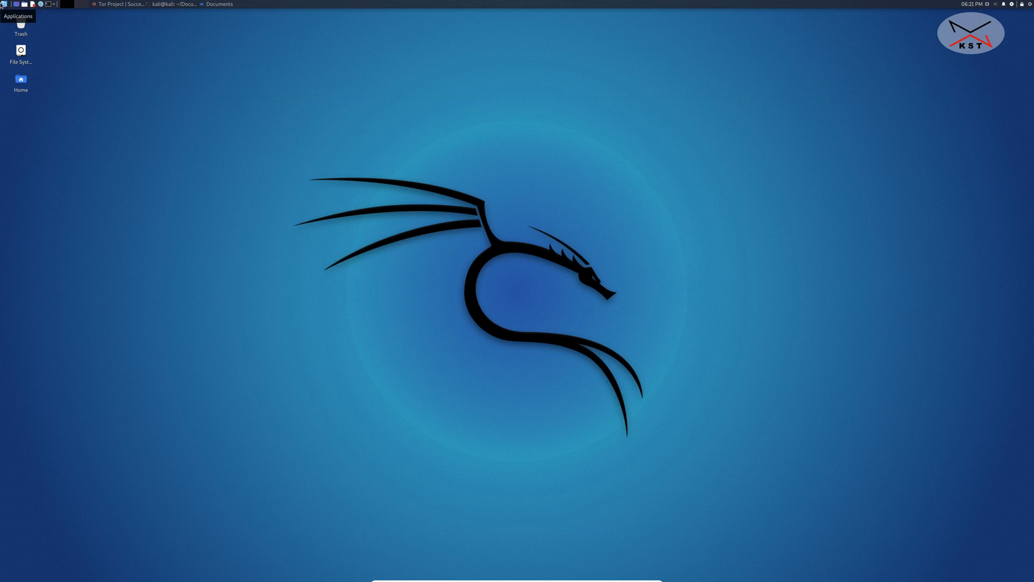
click(2, 4)
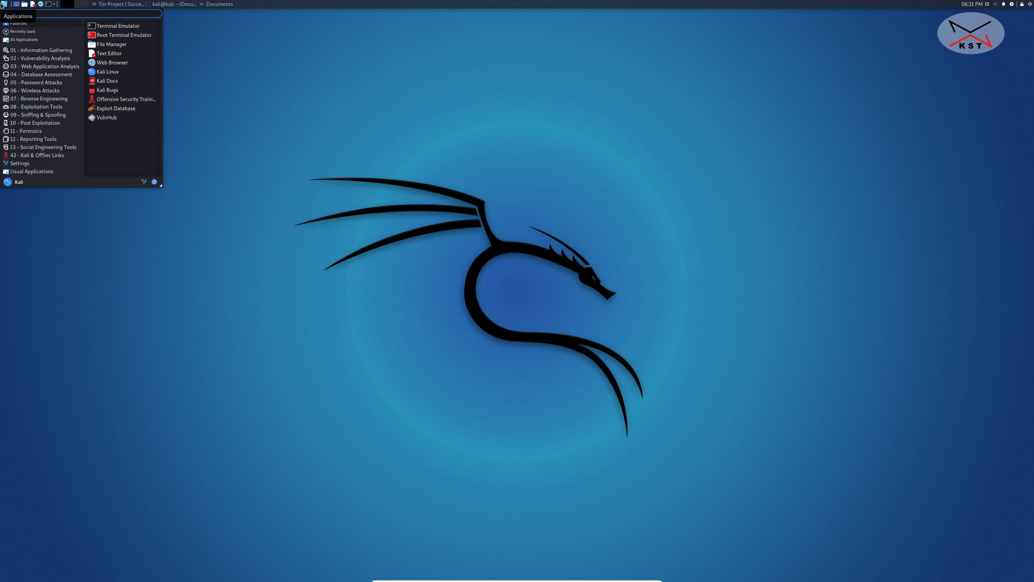
text(tor)
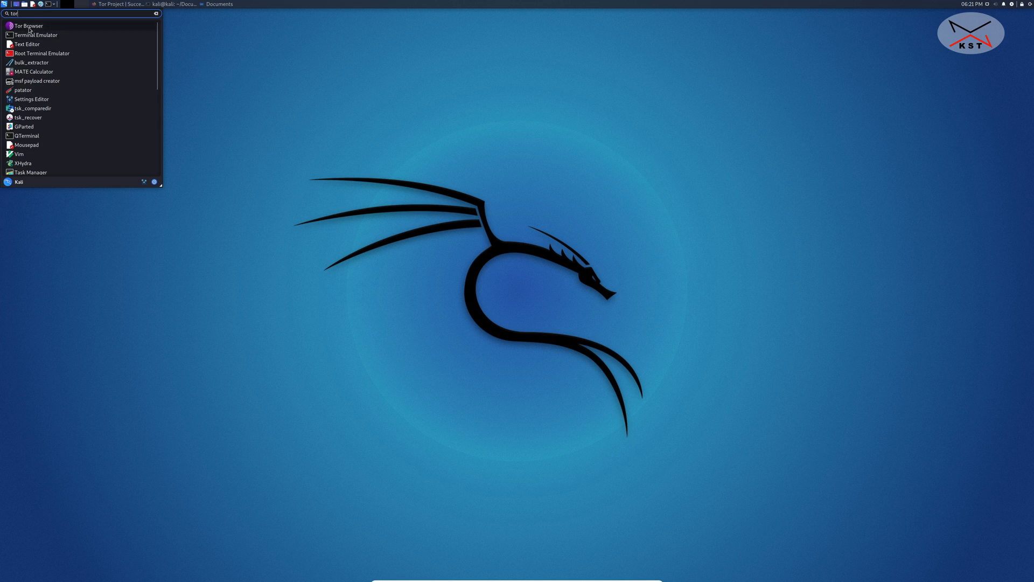
right_click(26, 26)
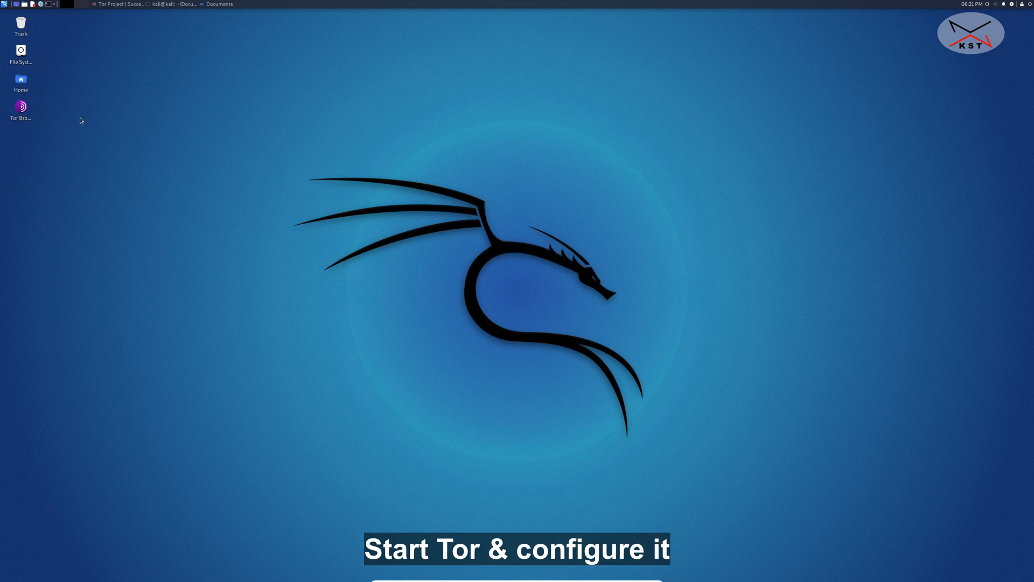
mouse_move(23, 121)
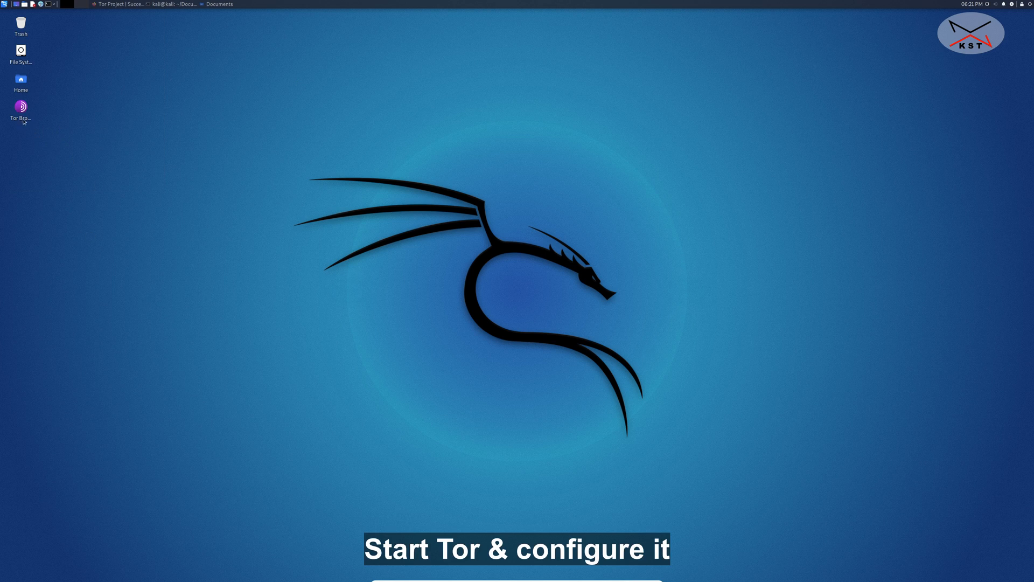
mouse_move(617, 231)
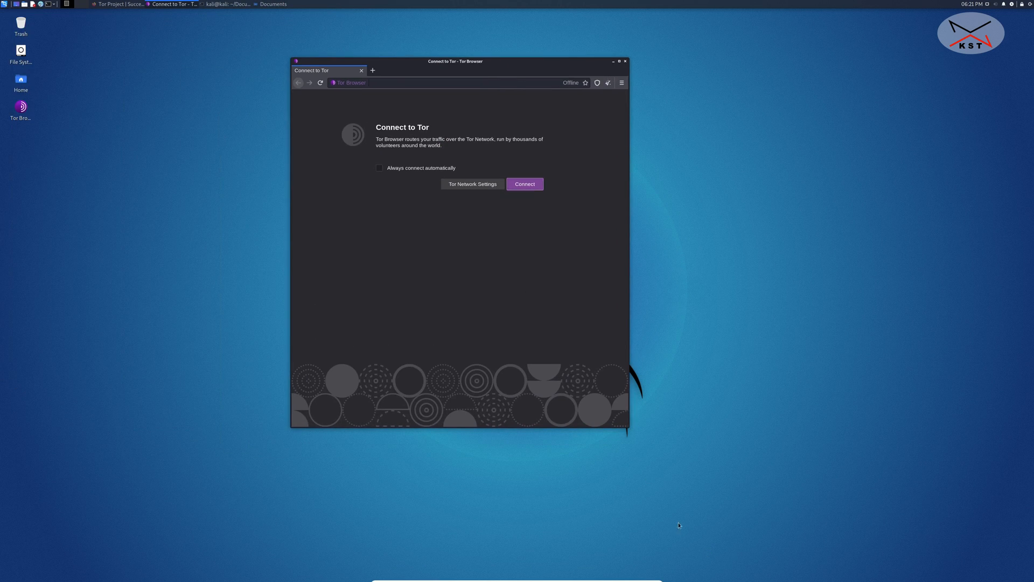
mouse_move(364, 216)
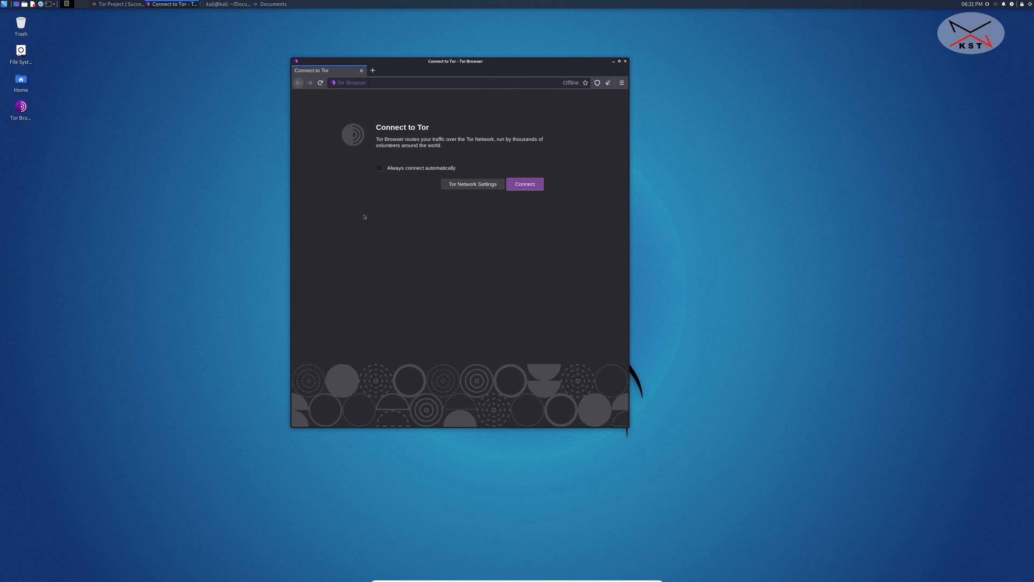
mouse_move(409, 139)
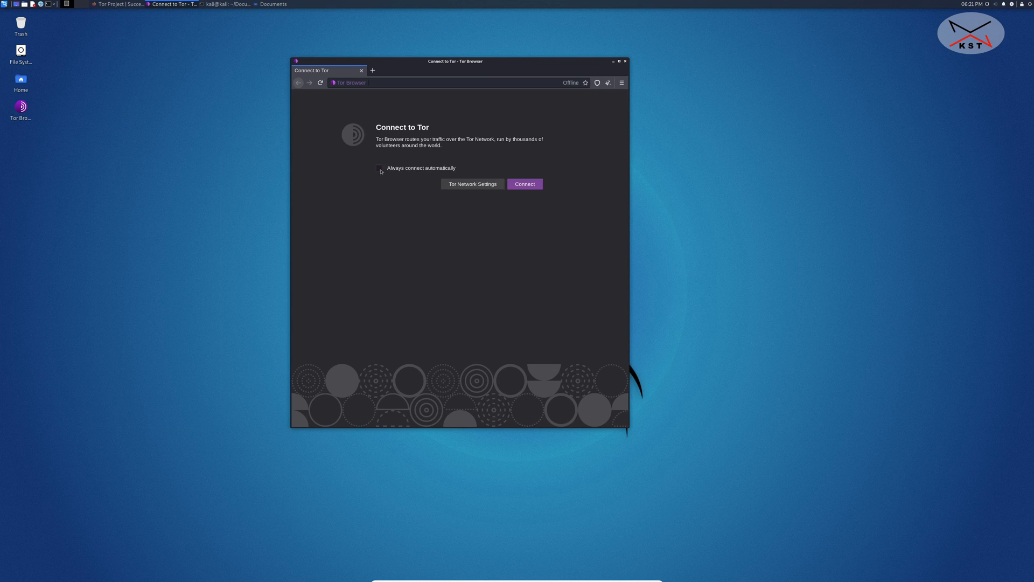
Enable 'Always connect automatically', review Tor Network Settings, then connect to Tor.
click(379, 168)
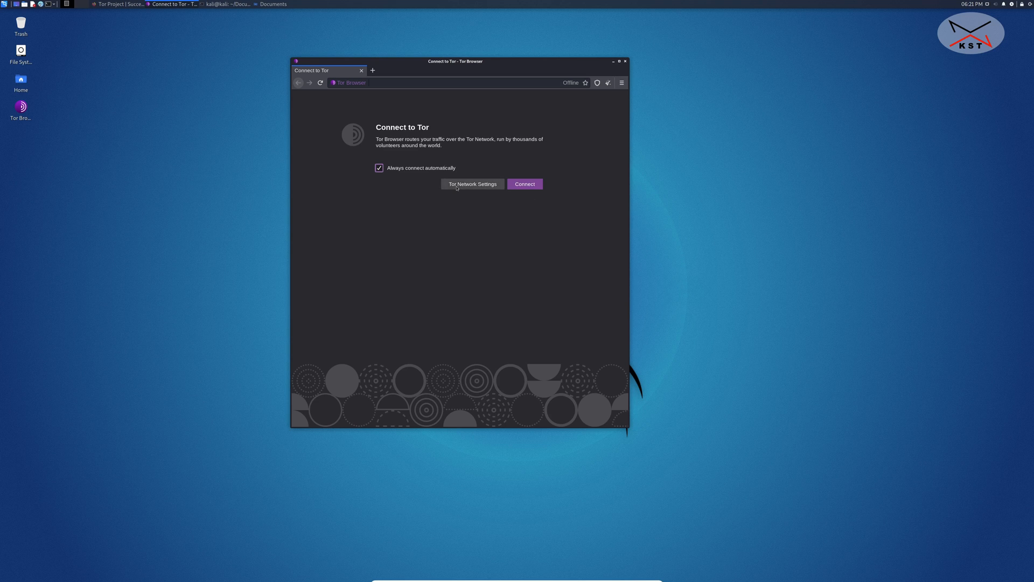
click(473, 184)
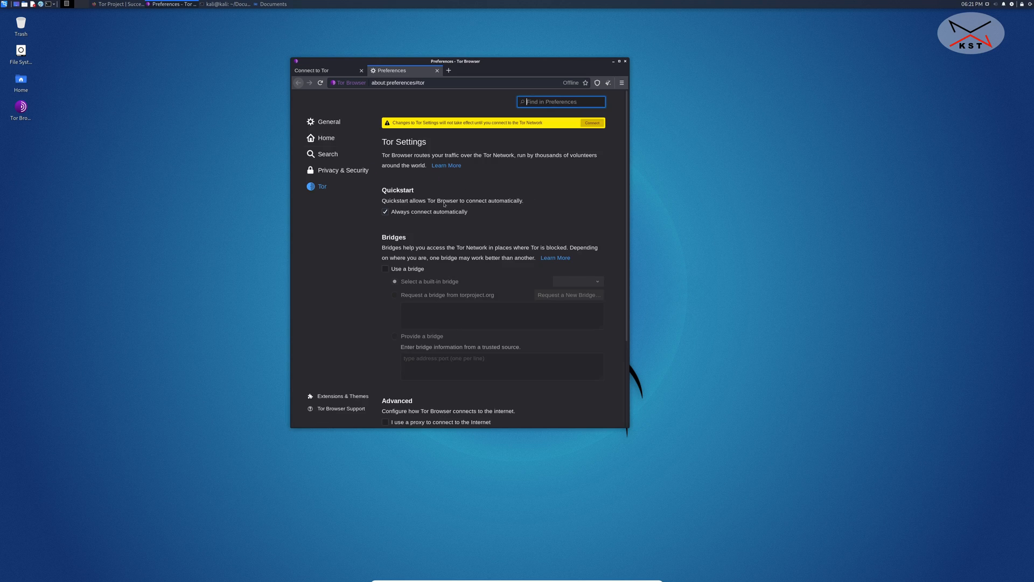
mouse_move(492, 226)
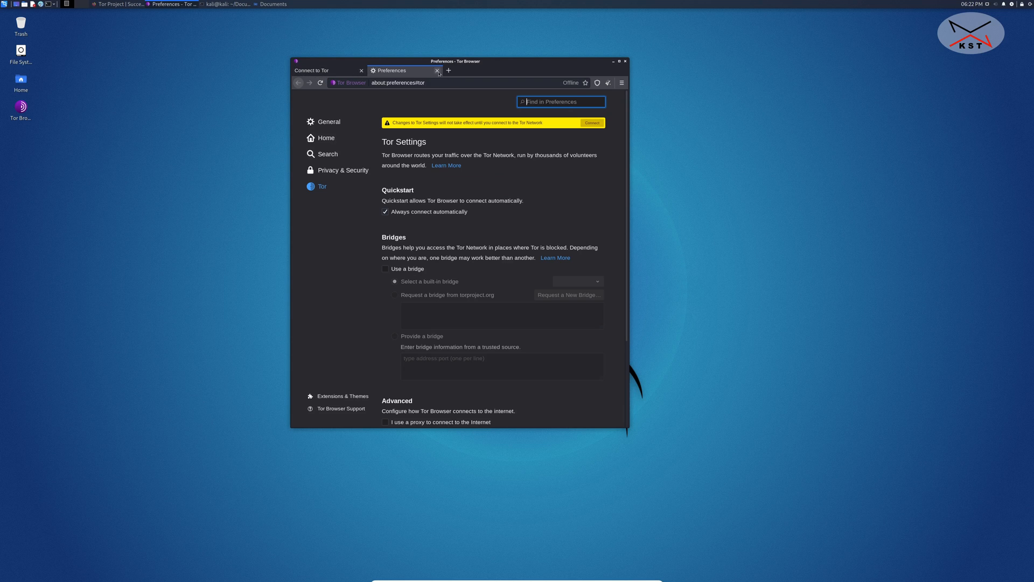
click(437, 70)
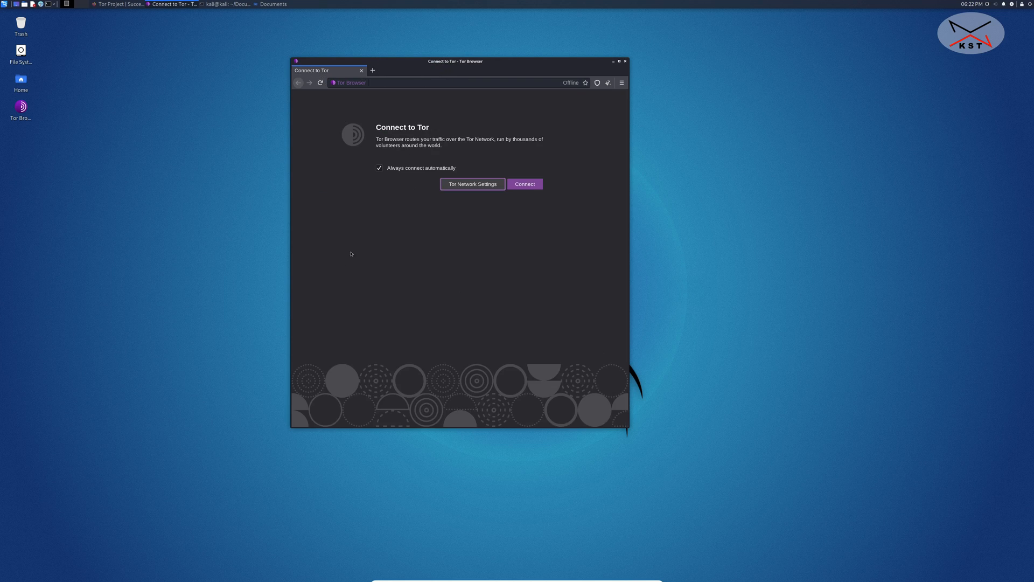
mouse_move(350, 234)
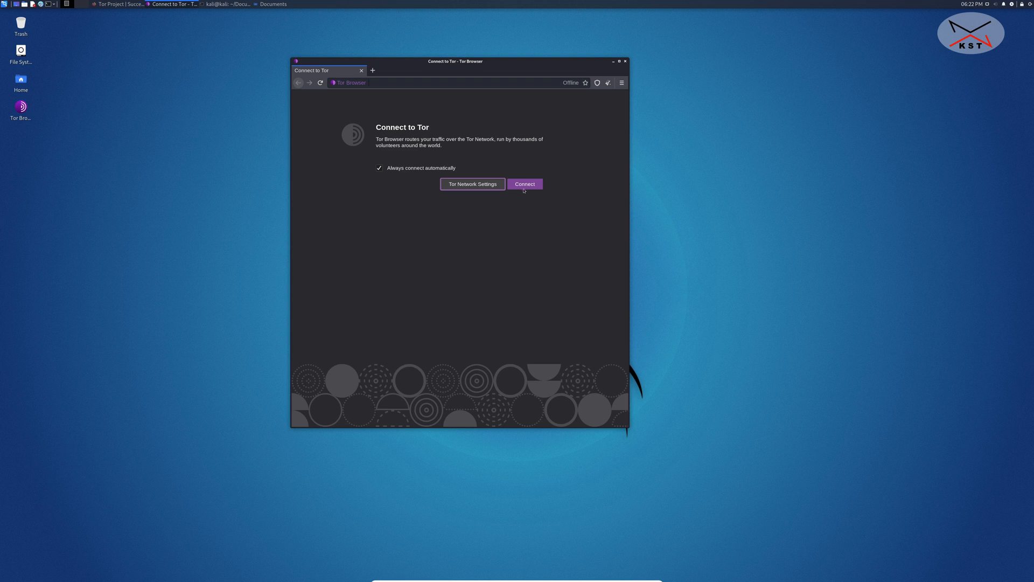
click(525, 184)
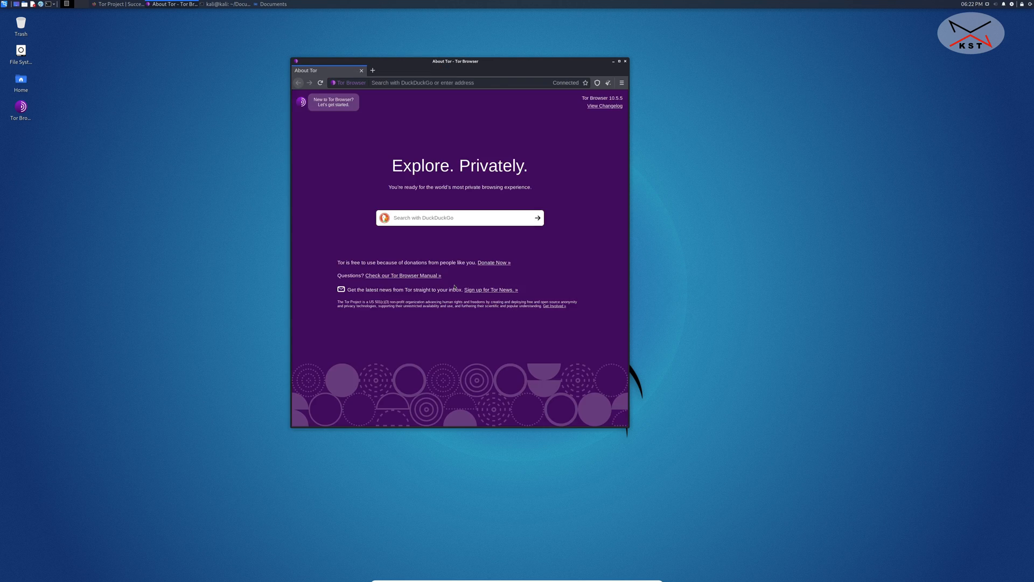
mouse_move(566, 109)
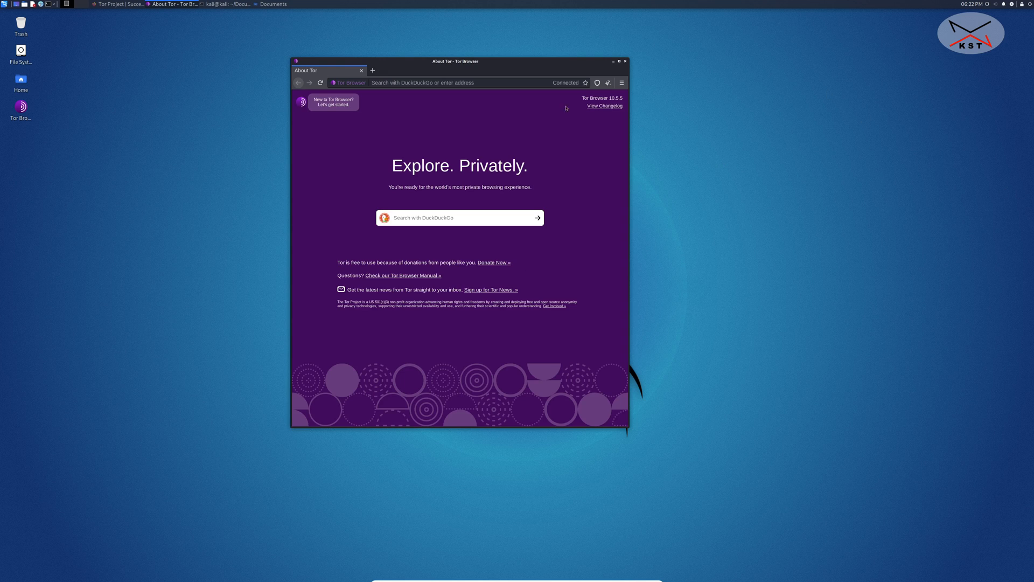
Close the connected Tor Browser window, leaving the Kali desktop clear.
click(614, 61)
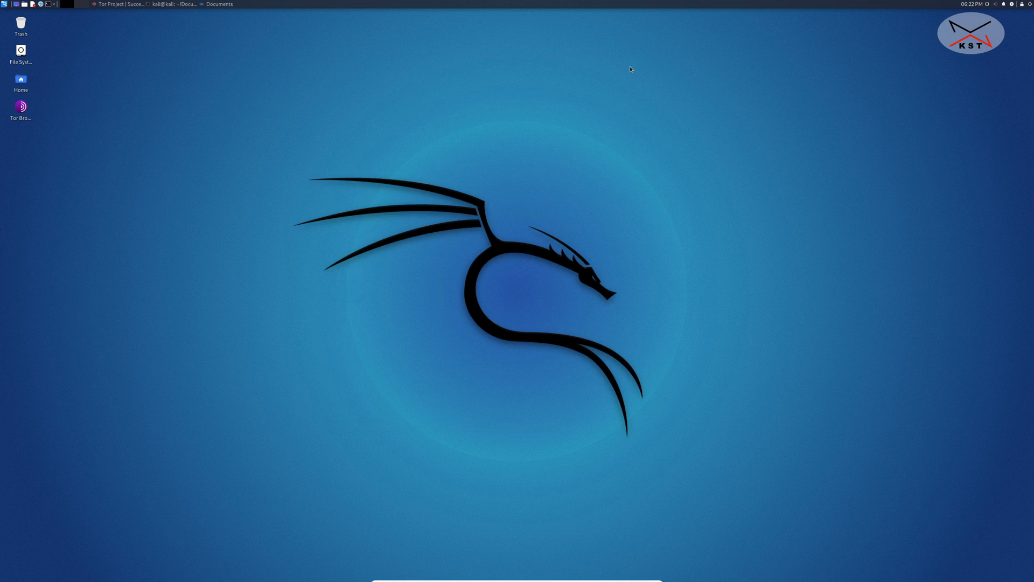
Relaunch Tor Browser from its desktop icon, load knowledgesharingtech.com, and maximize the window.
click(21, 107)
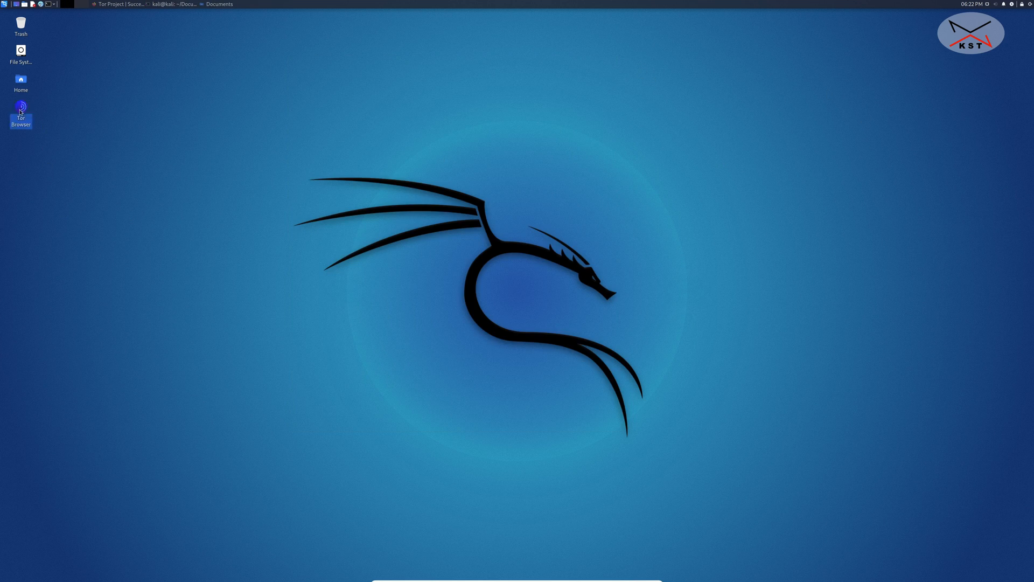
double_click(21, 106)
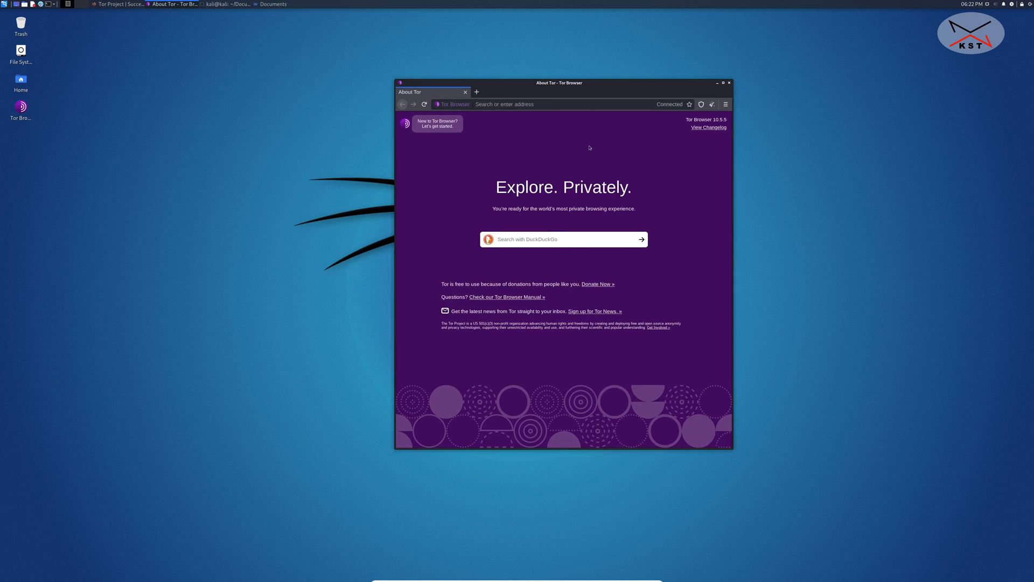
click(548, 104)
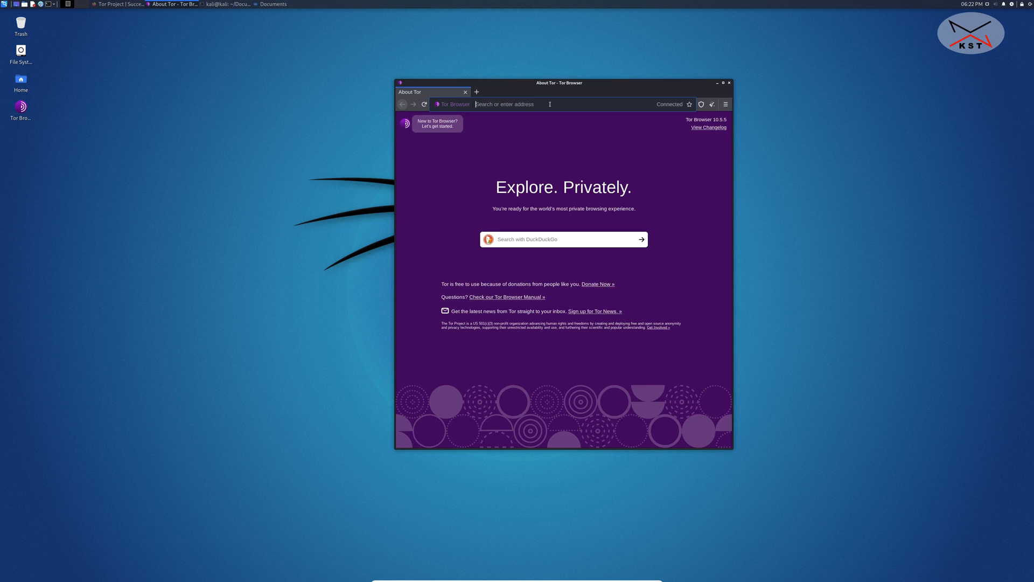
text(knowledgesharingtech.com)
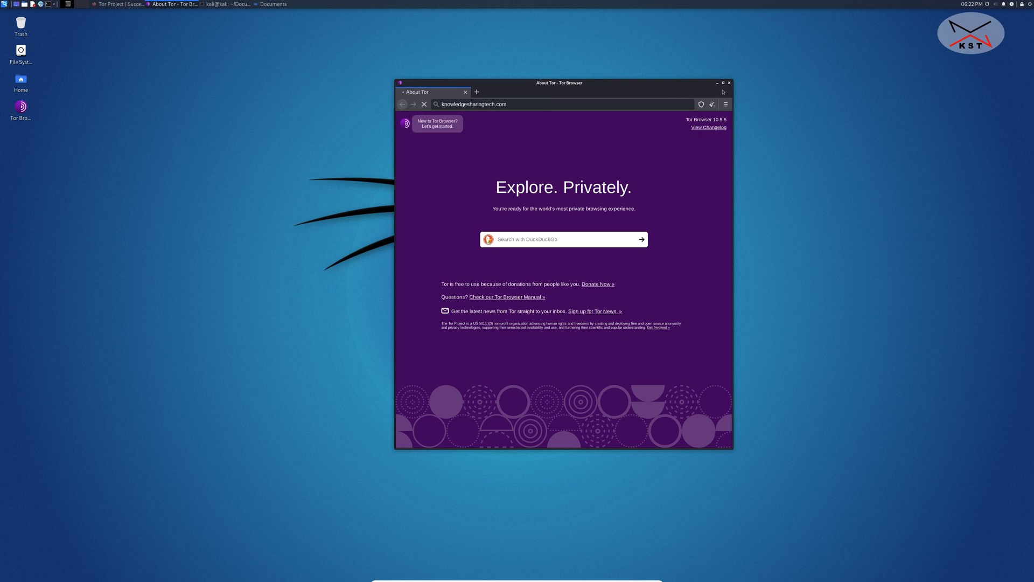
click(723, 83)
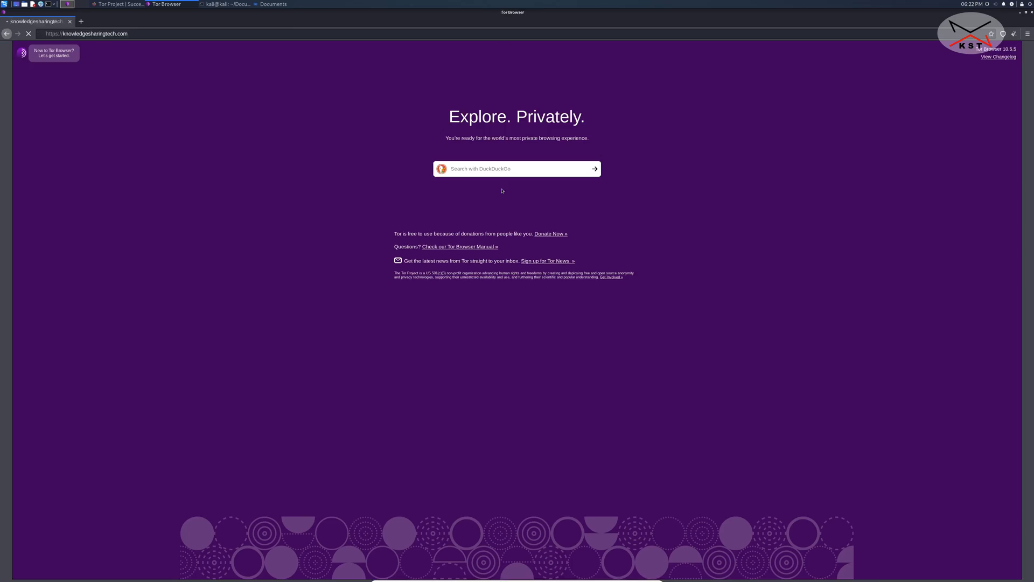